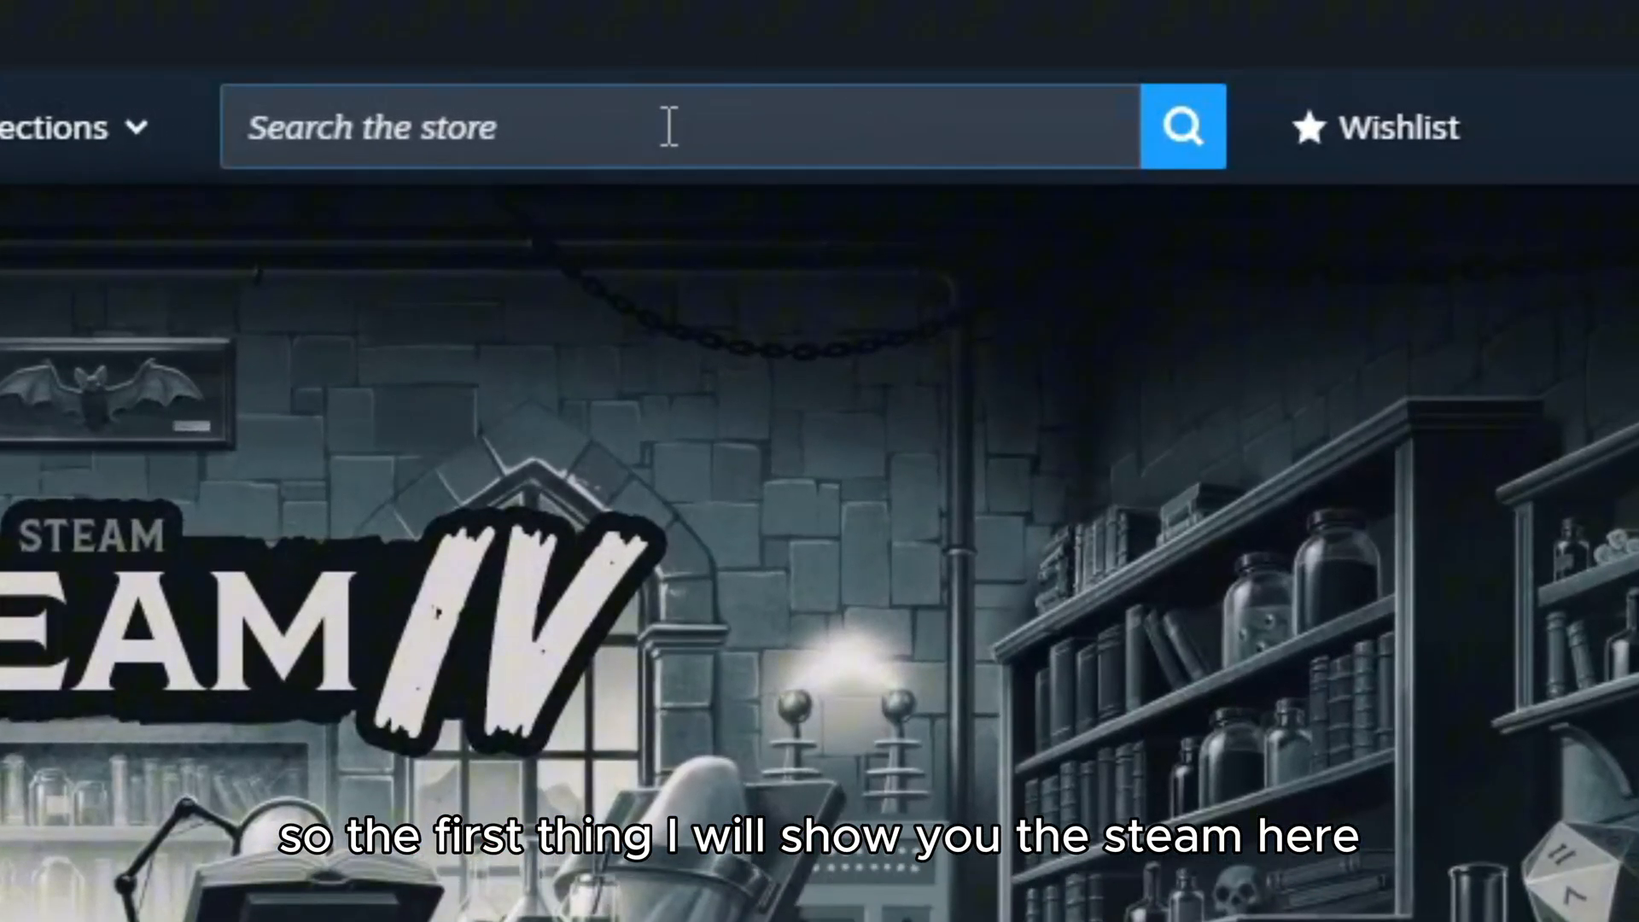
Search the Steam store for 'AMONGUS' and open the Among Us listing
click(670, 125)
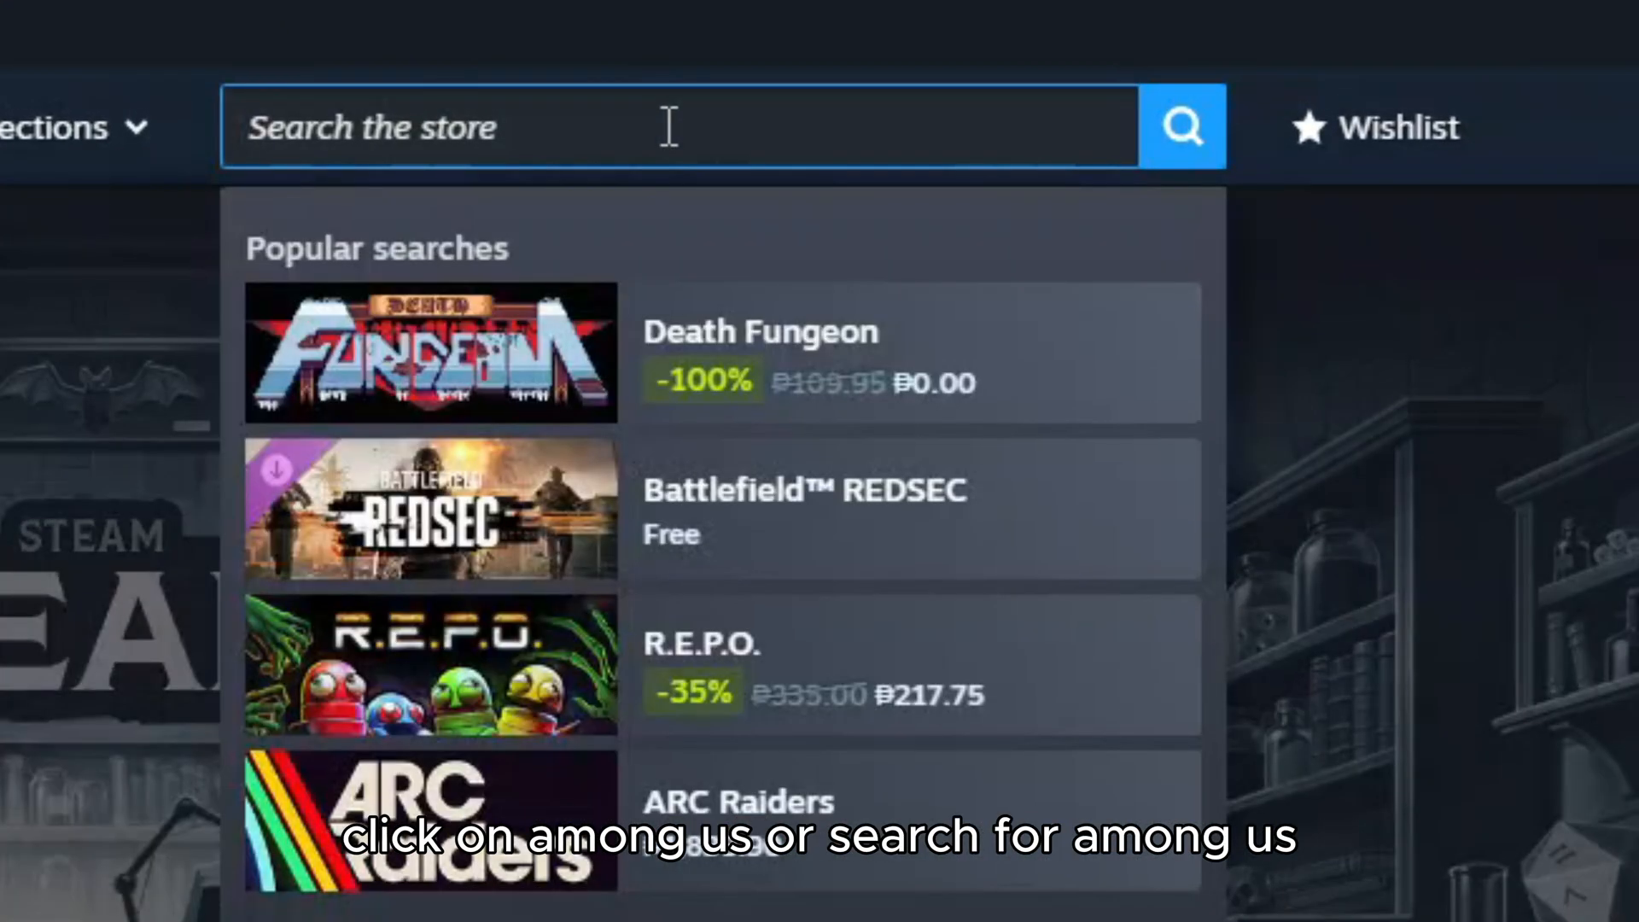
text(AMONGUS)
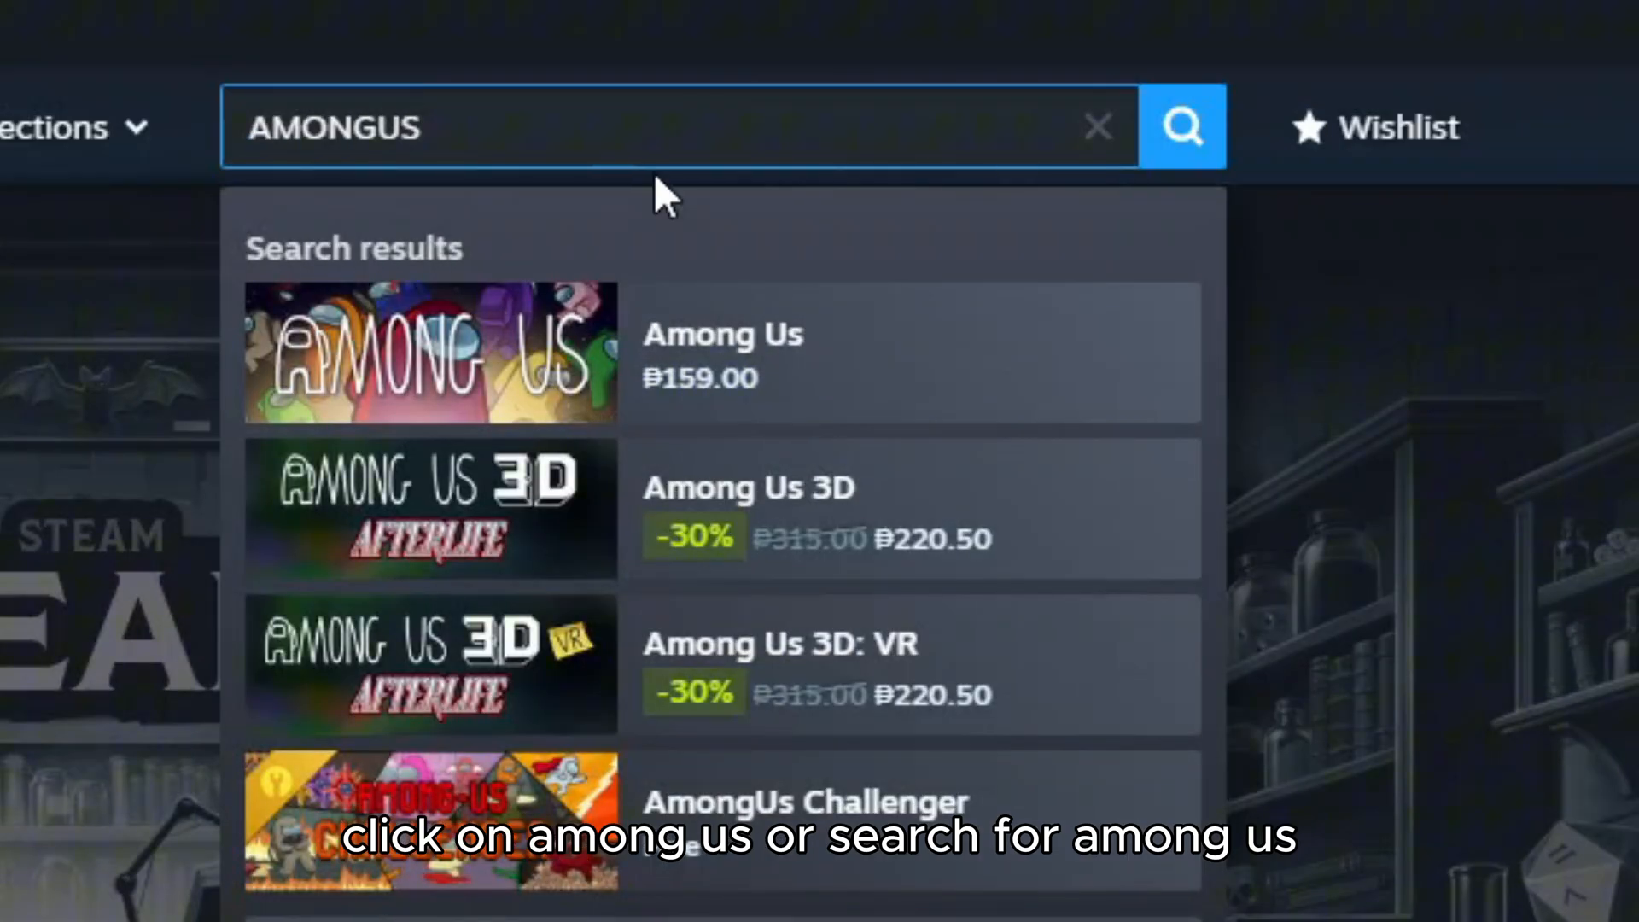
click(721, 352)
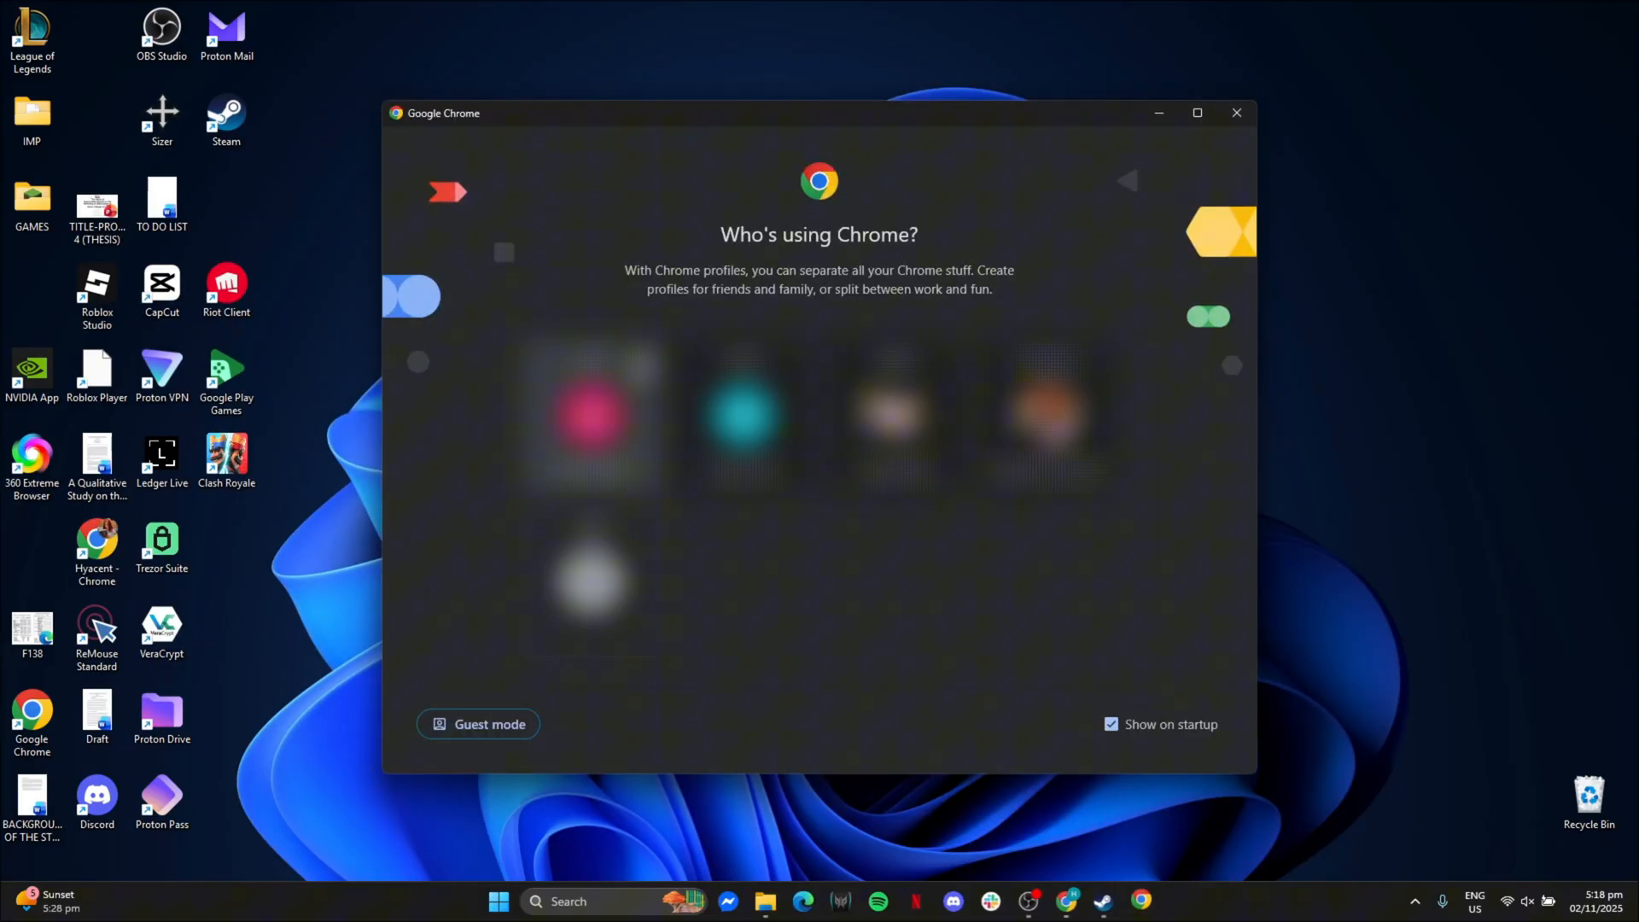
Choose a Chrome profile and search Google for 'BLUESTACKS'
click(588, 414)
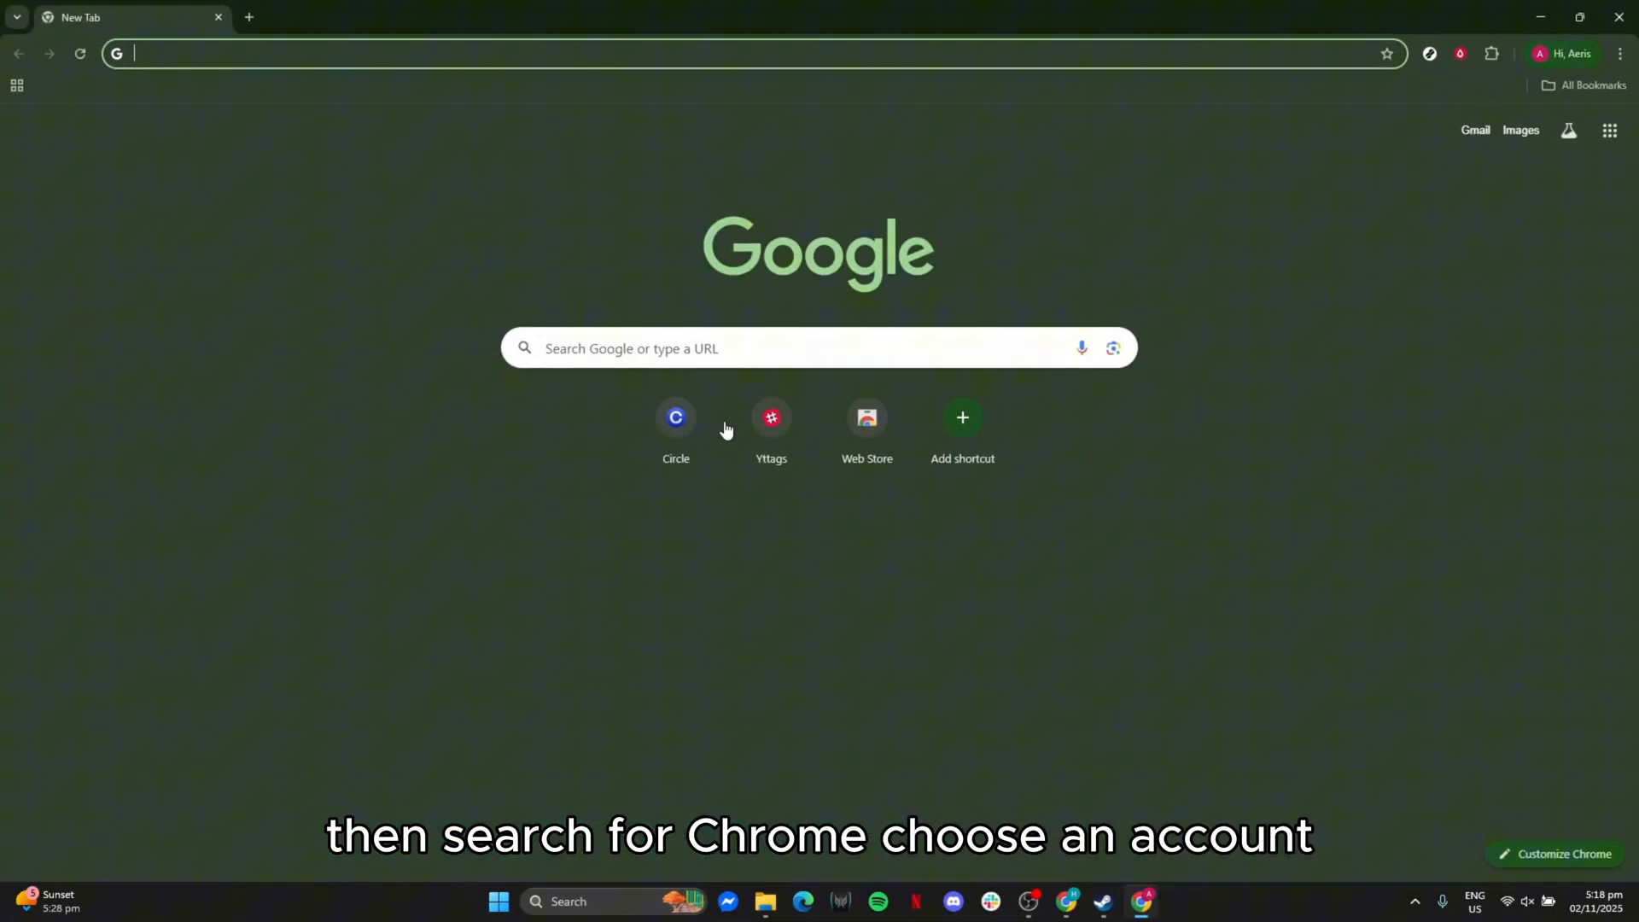
text(BLUESTA)
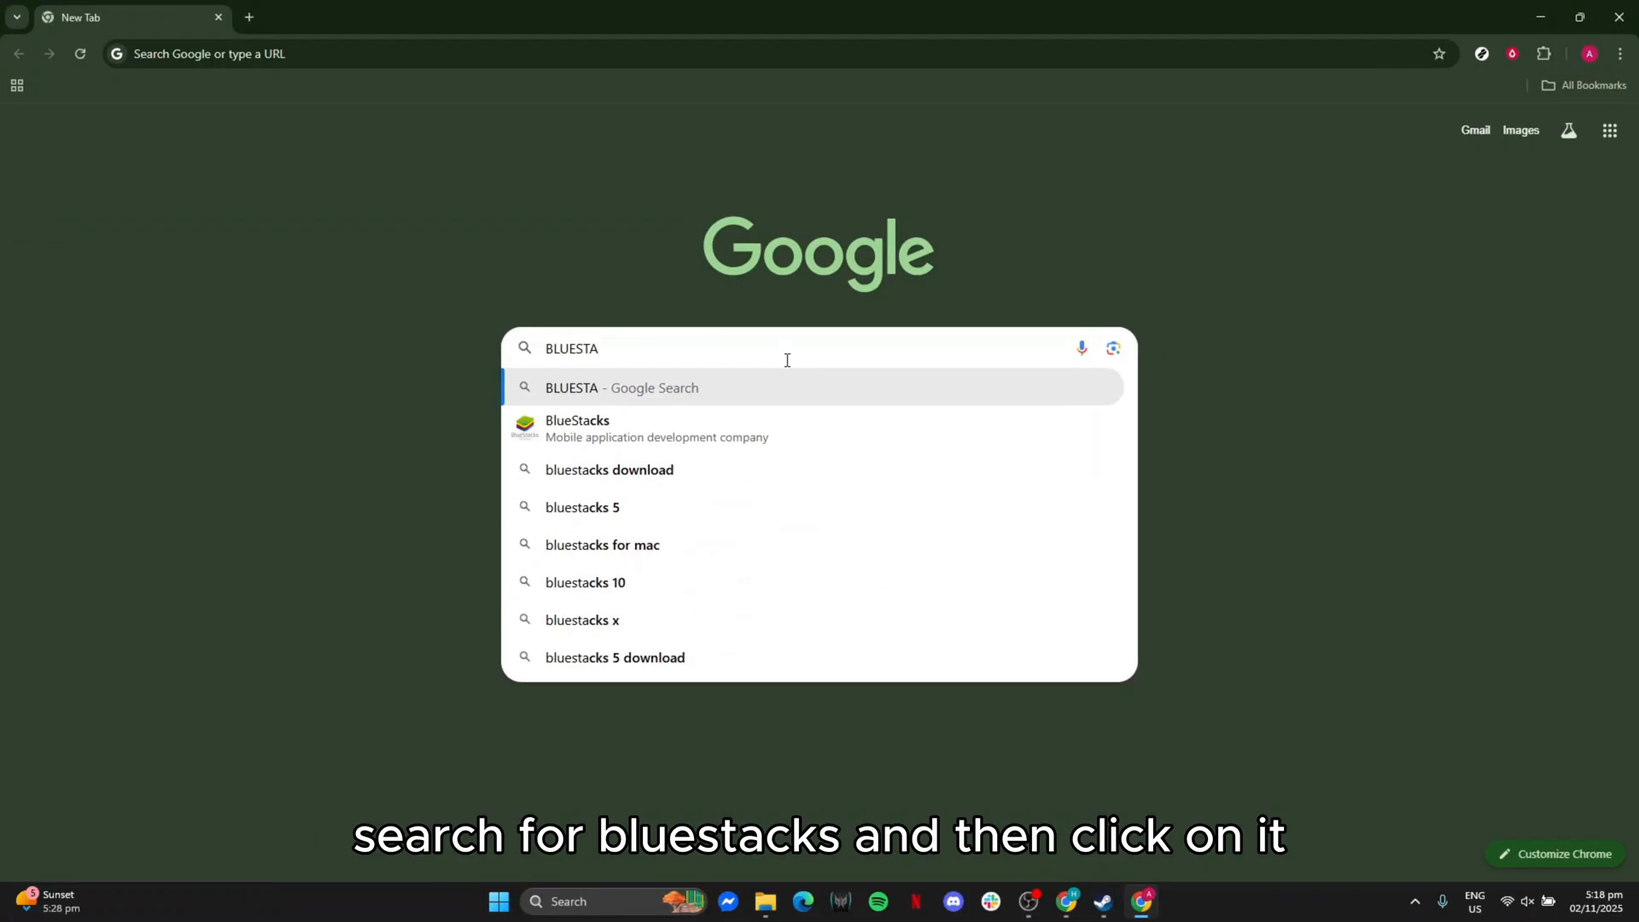
text(CKS)
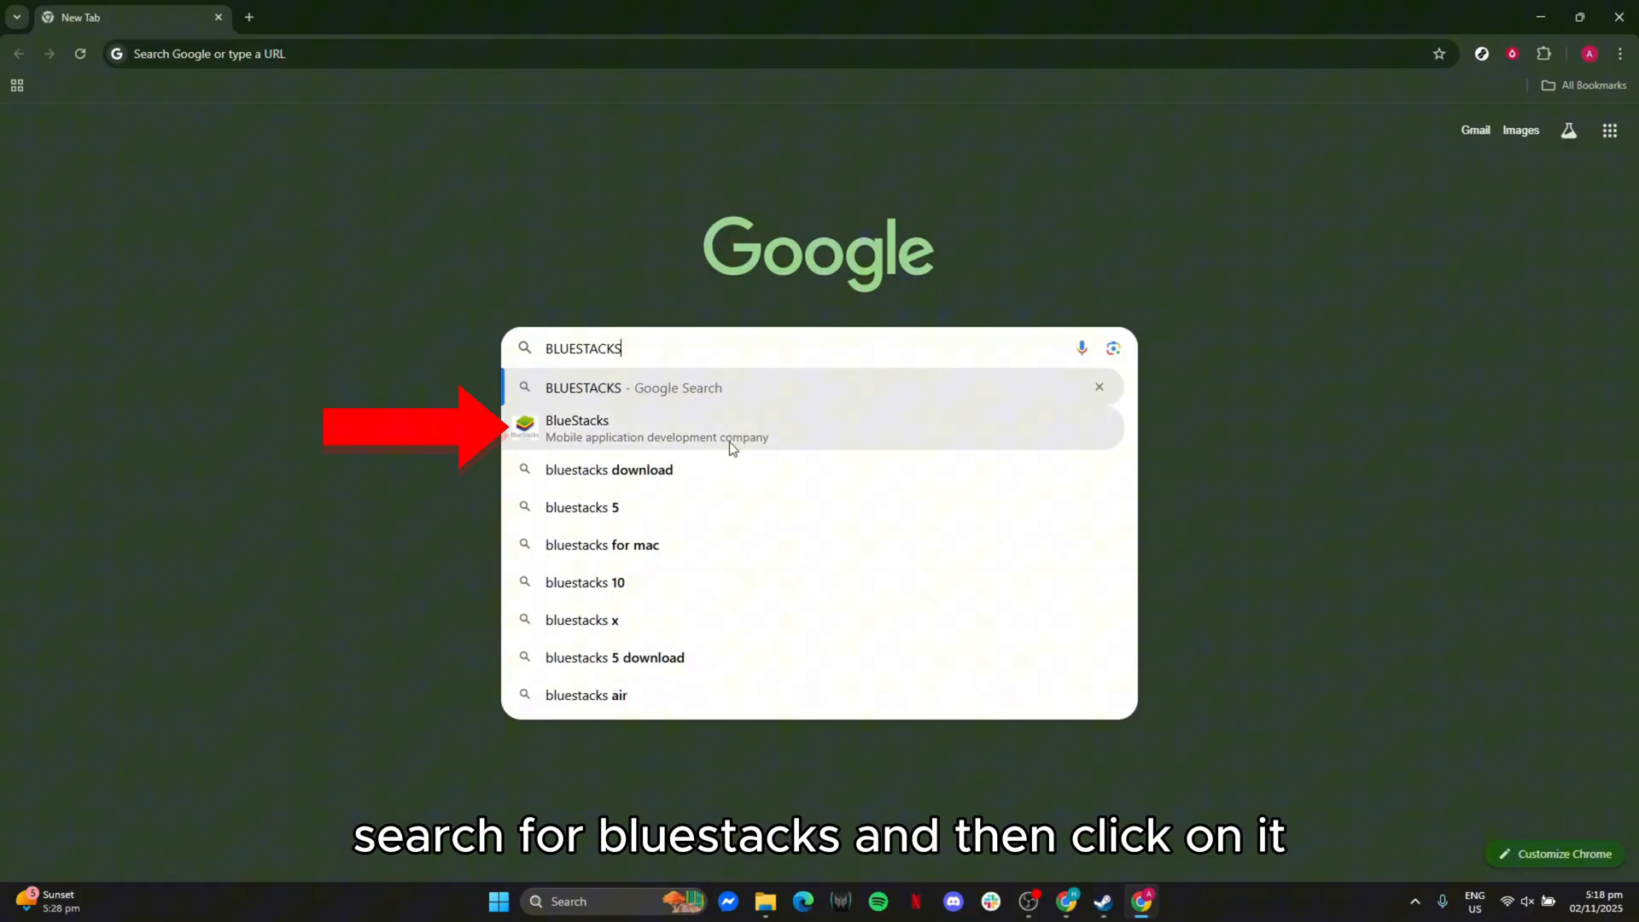
click(576, 420)
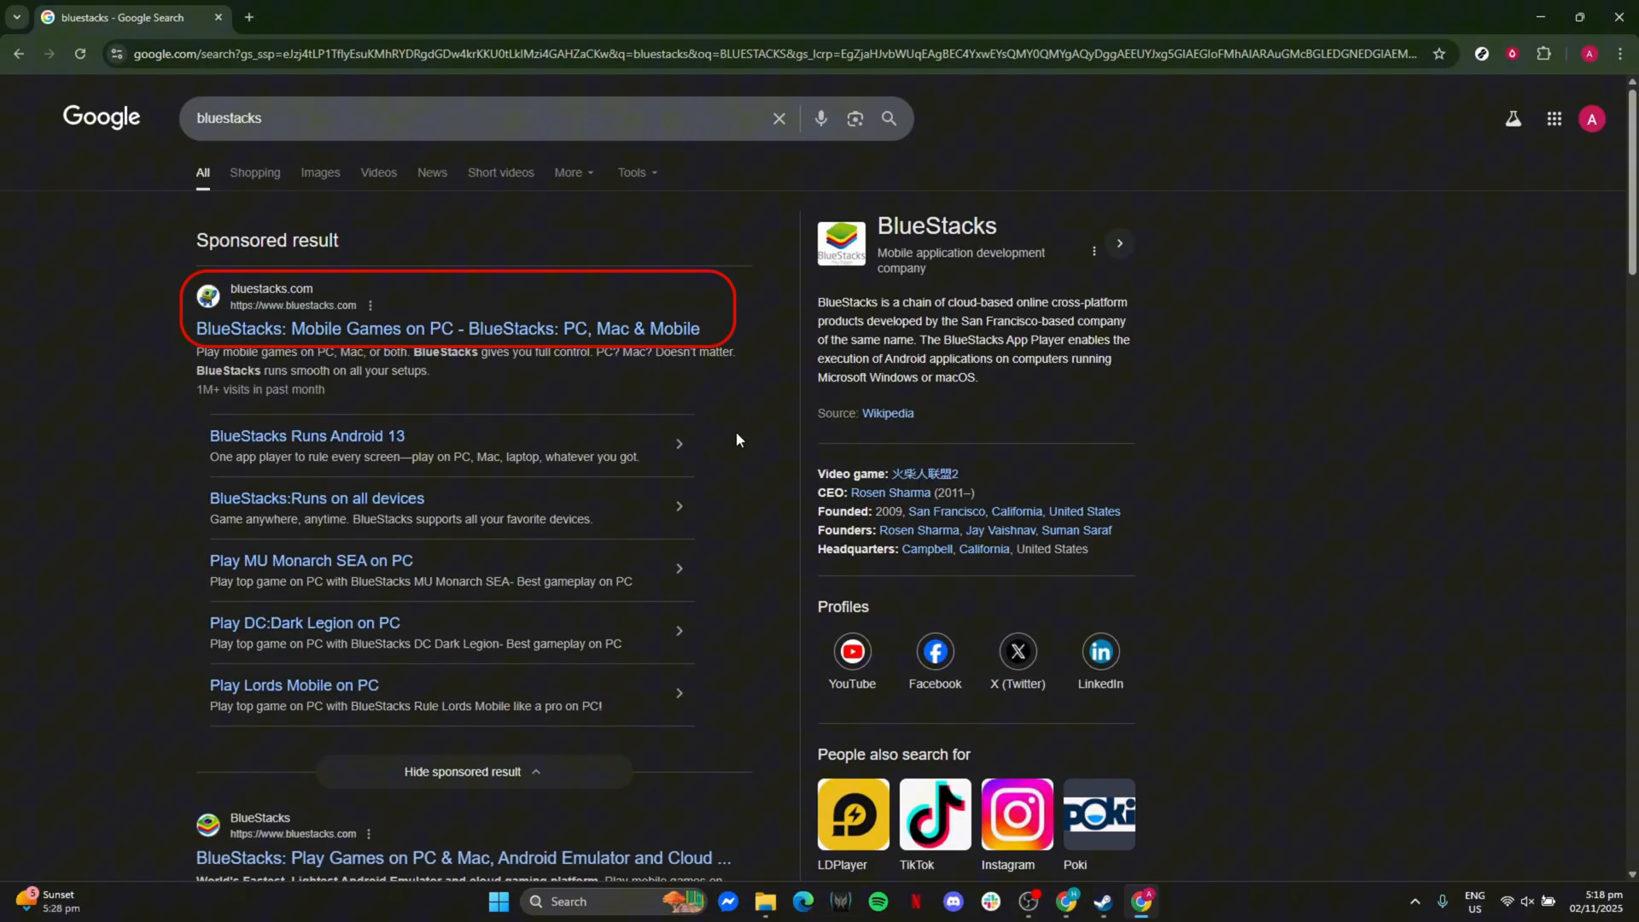
Go to the official bluestacks.com site and download the BlueStacks installer
click(447, 328)
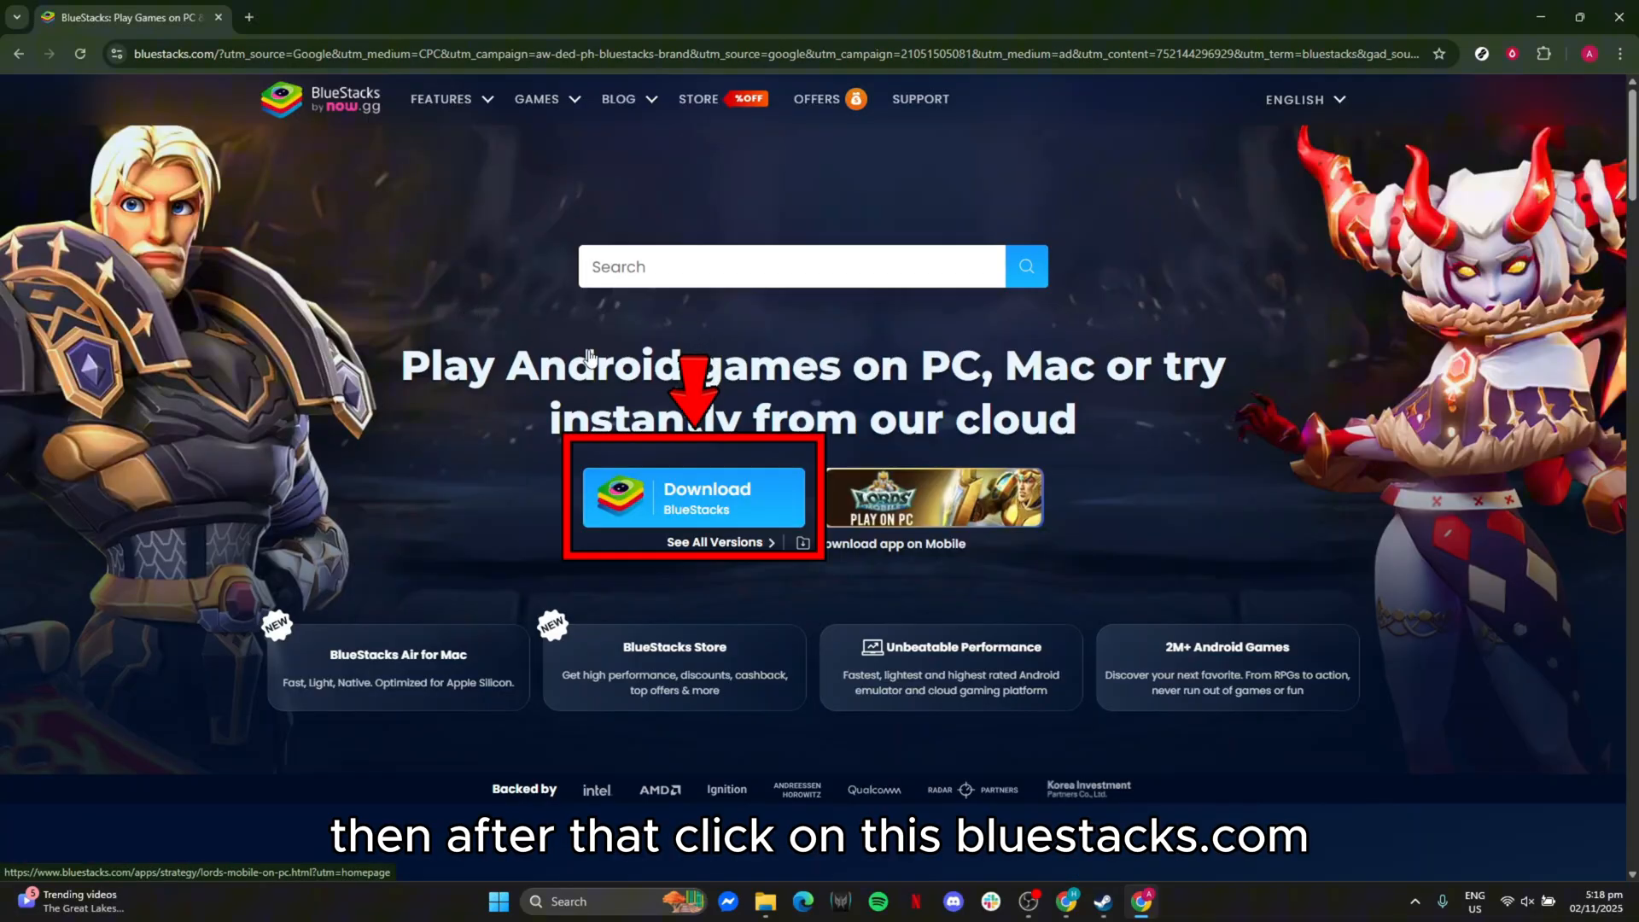
mouse_move(694, 512)
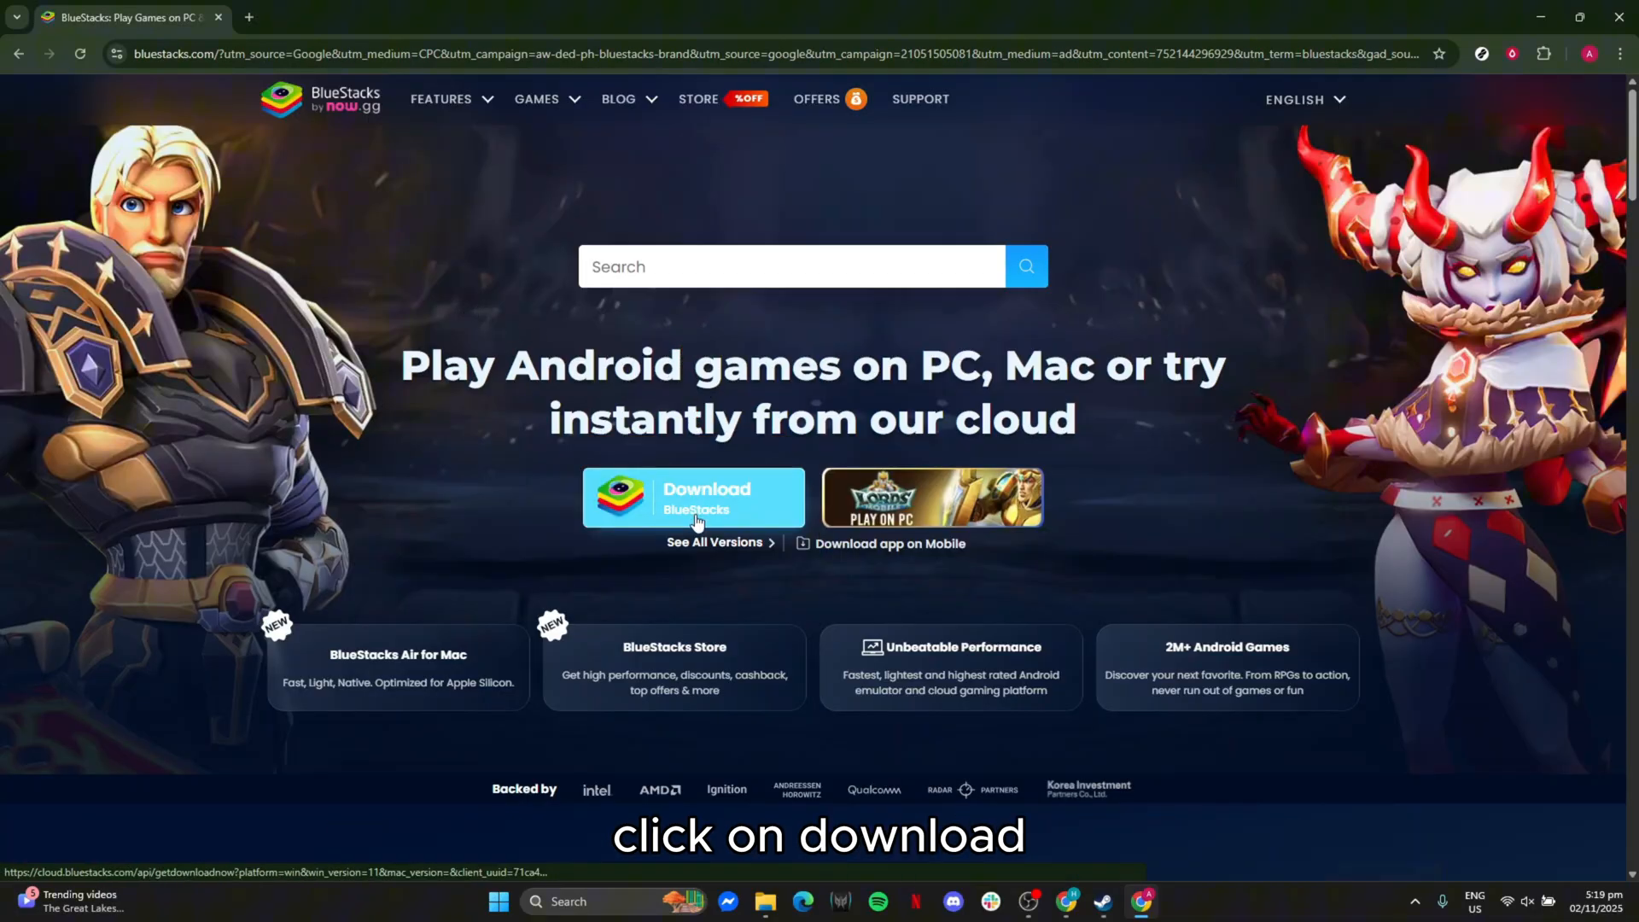
click(693, 497)
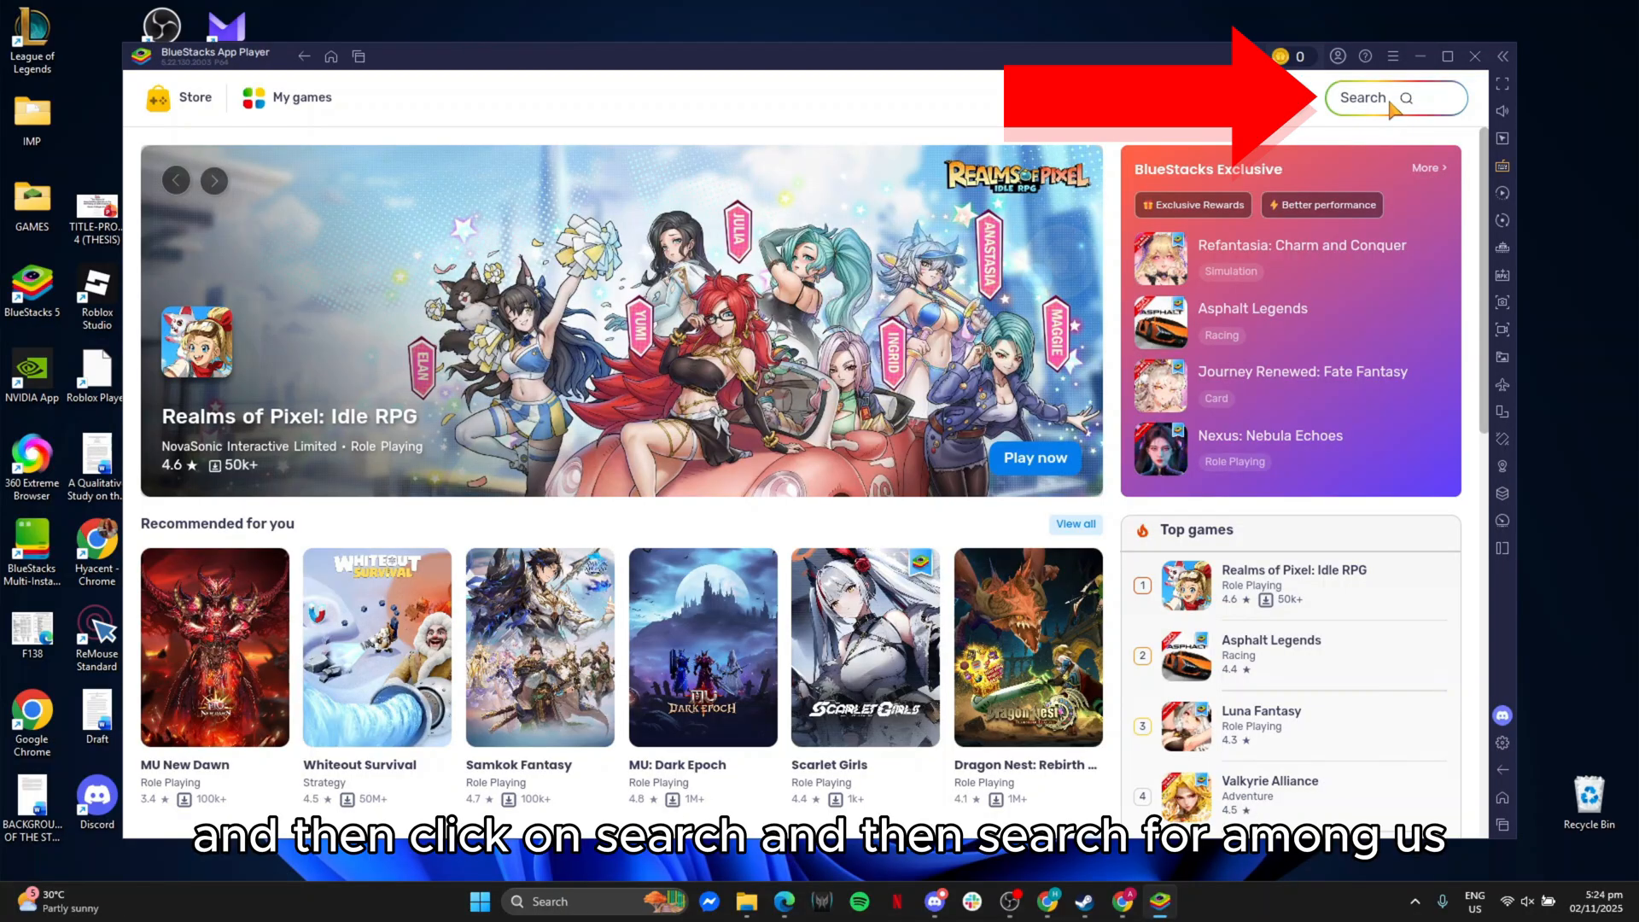
Search the BlueStacks store for Among Us and open its Innersloth app page
click(1395, 97)
text(AMONG US)
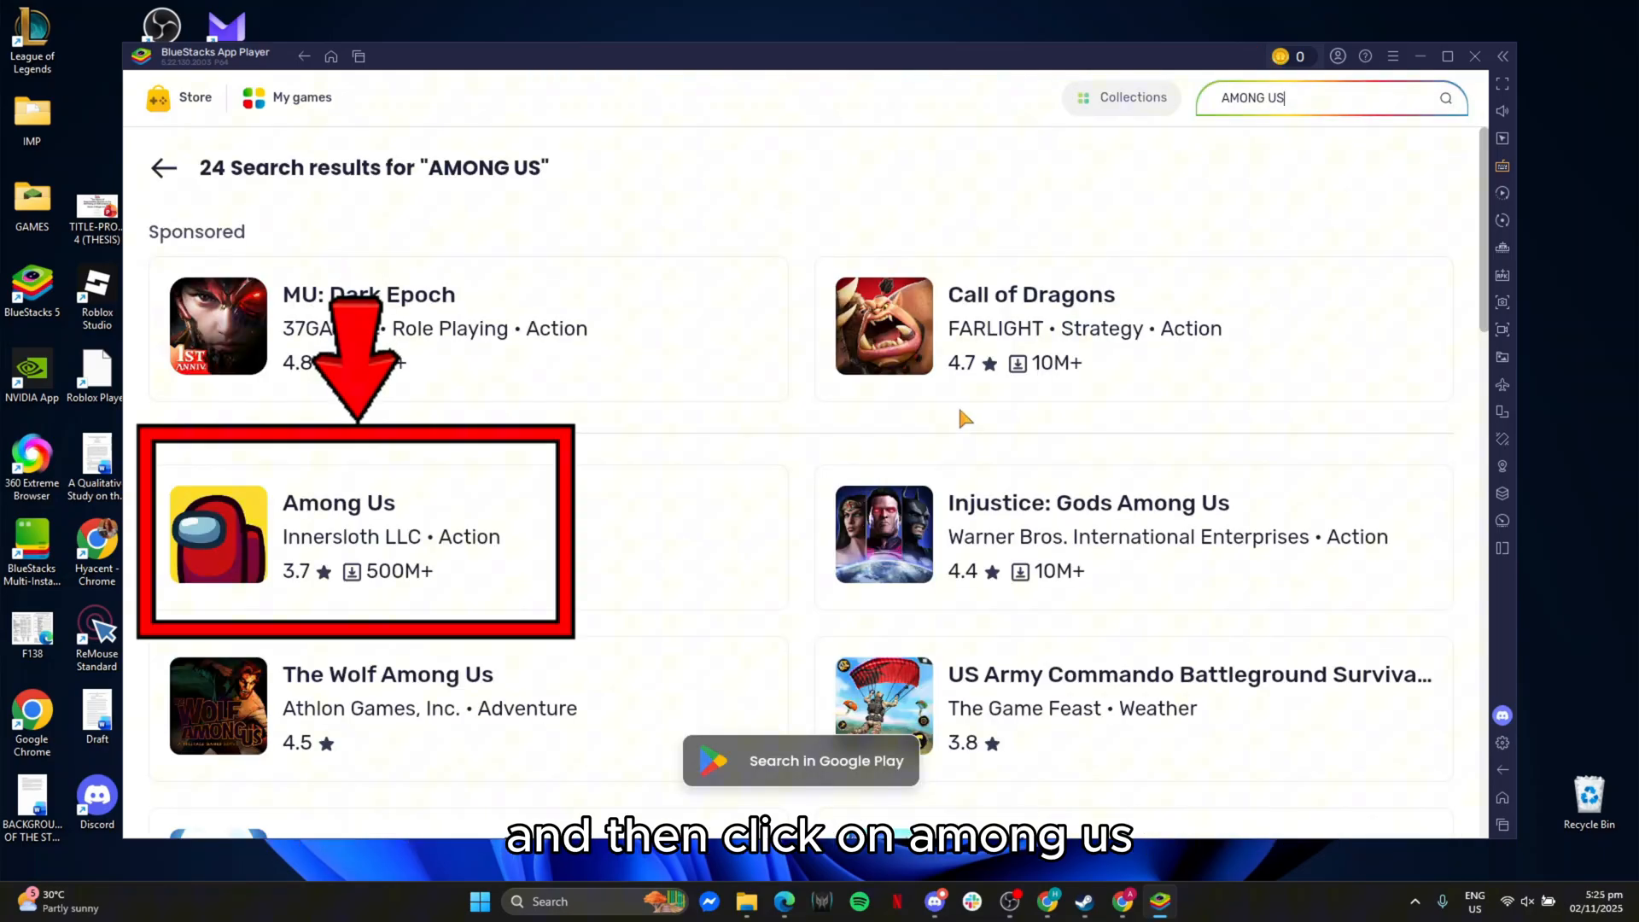
click(355, 533)
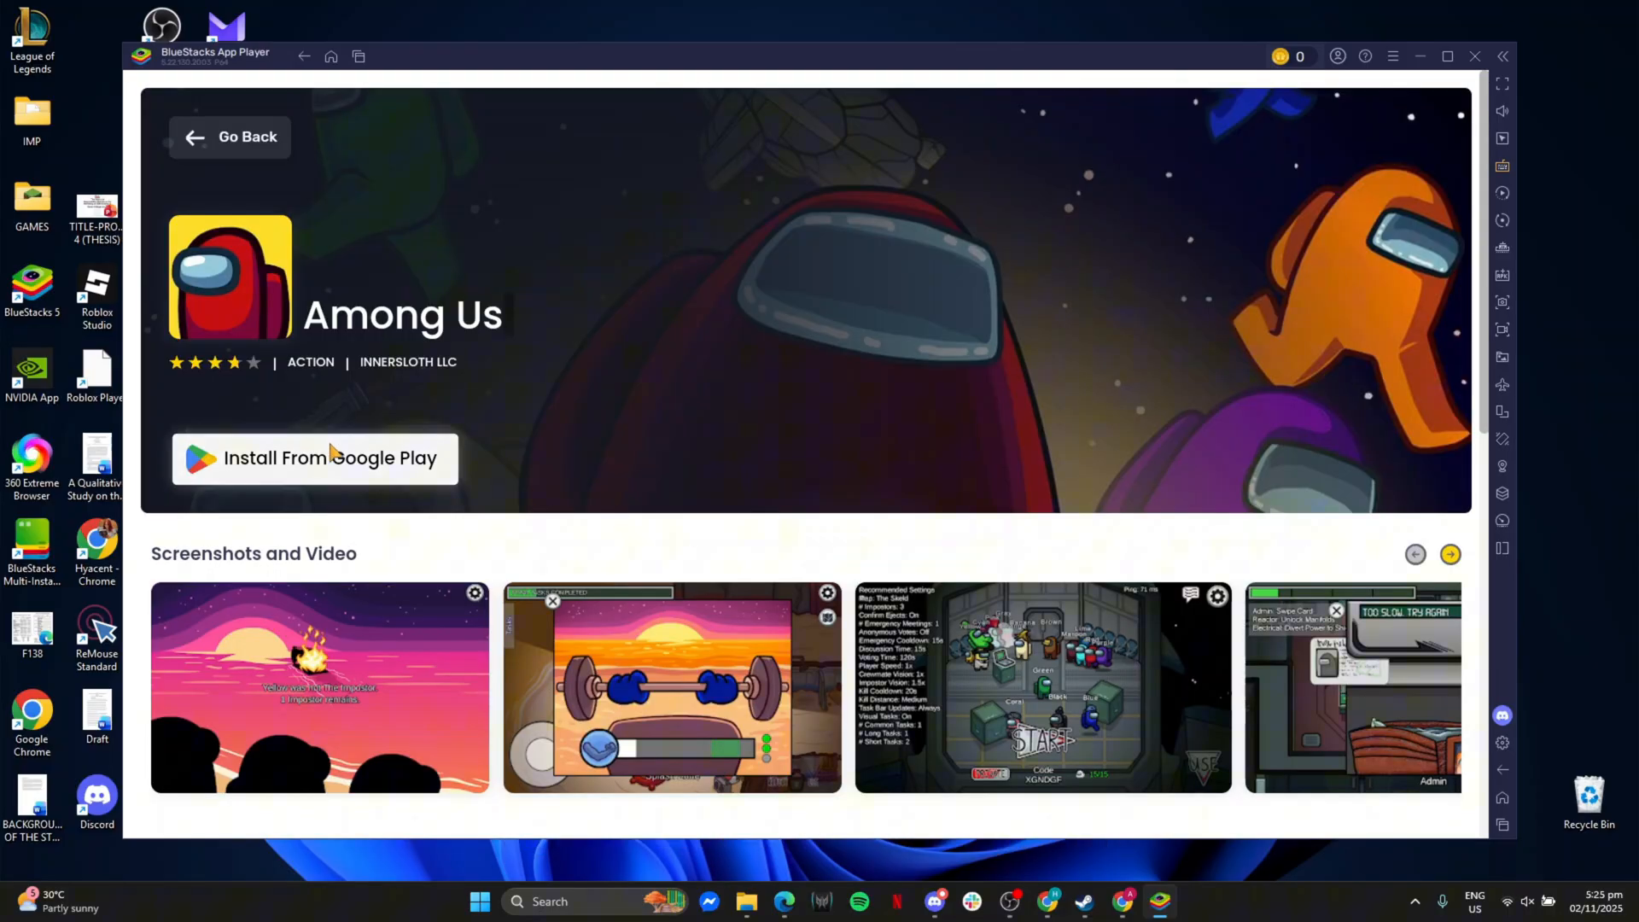
Sign in to Google Play with the Google account and install Among Us
click(315, 458)
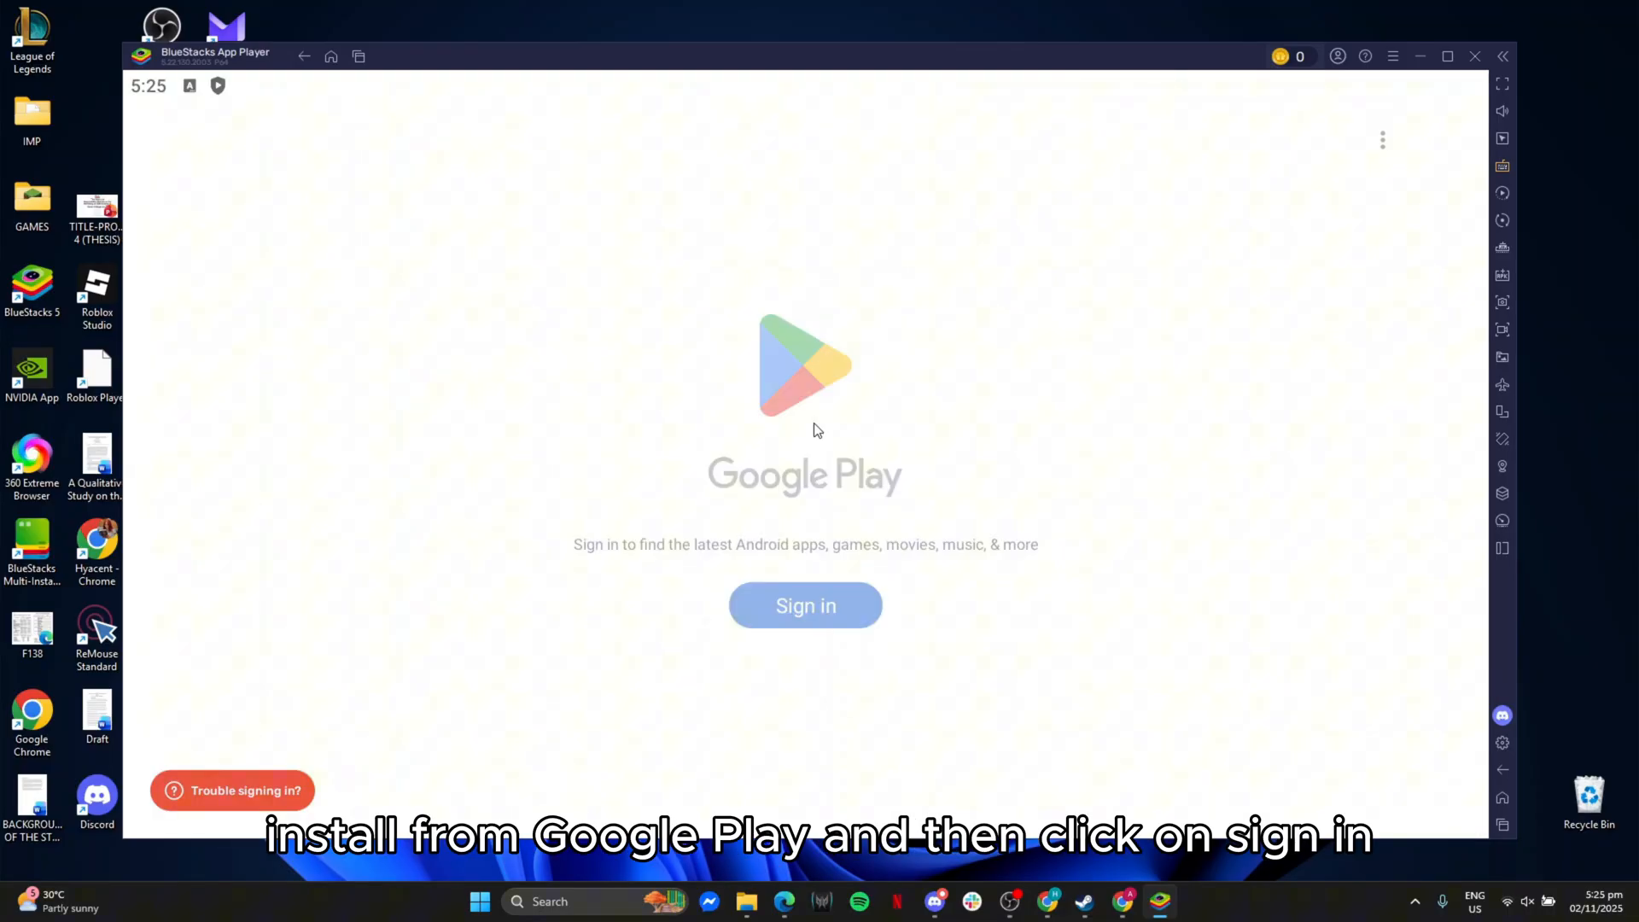
click(805, 605)
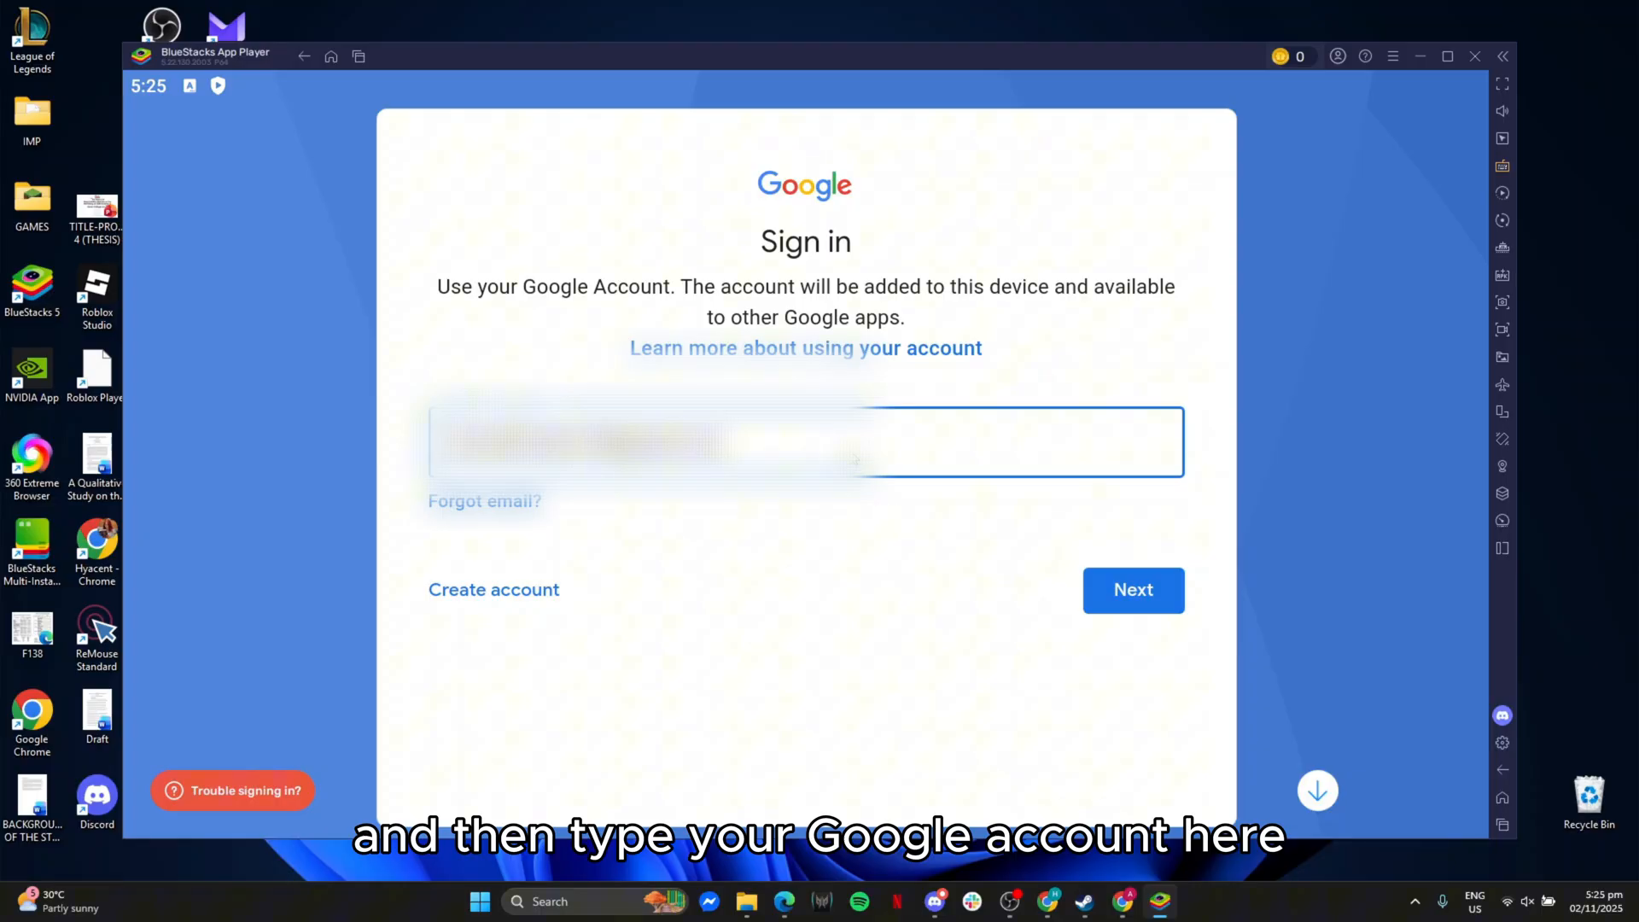
click(1133, 590)
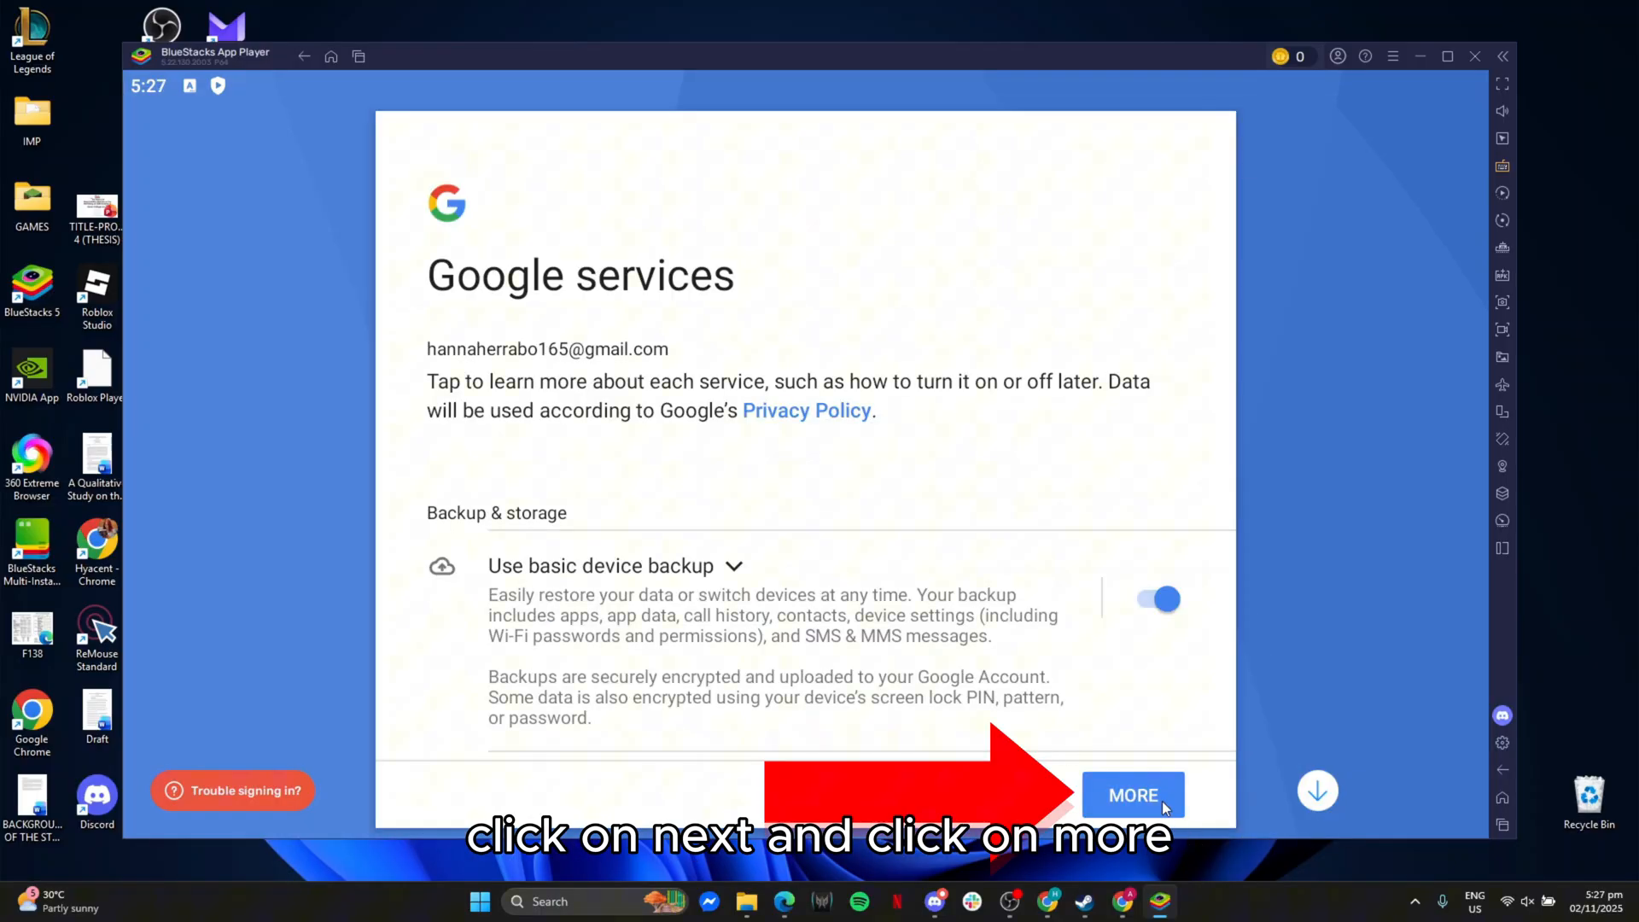
click(1132, 794)
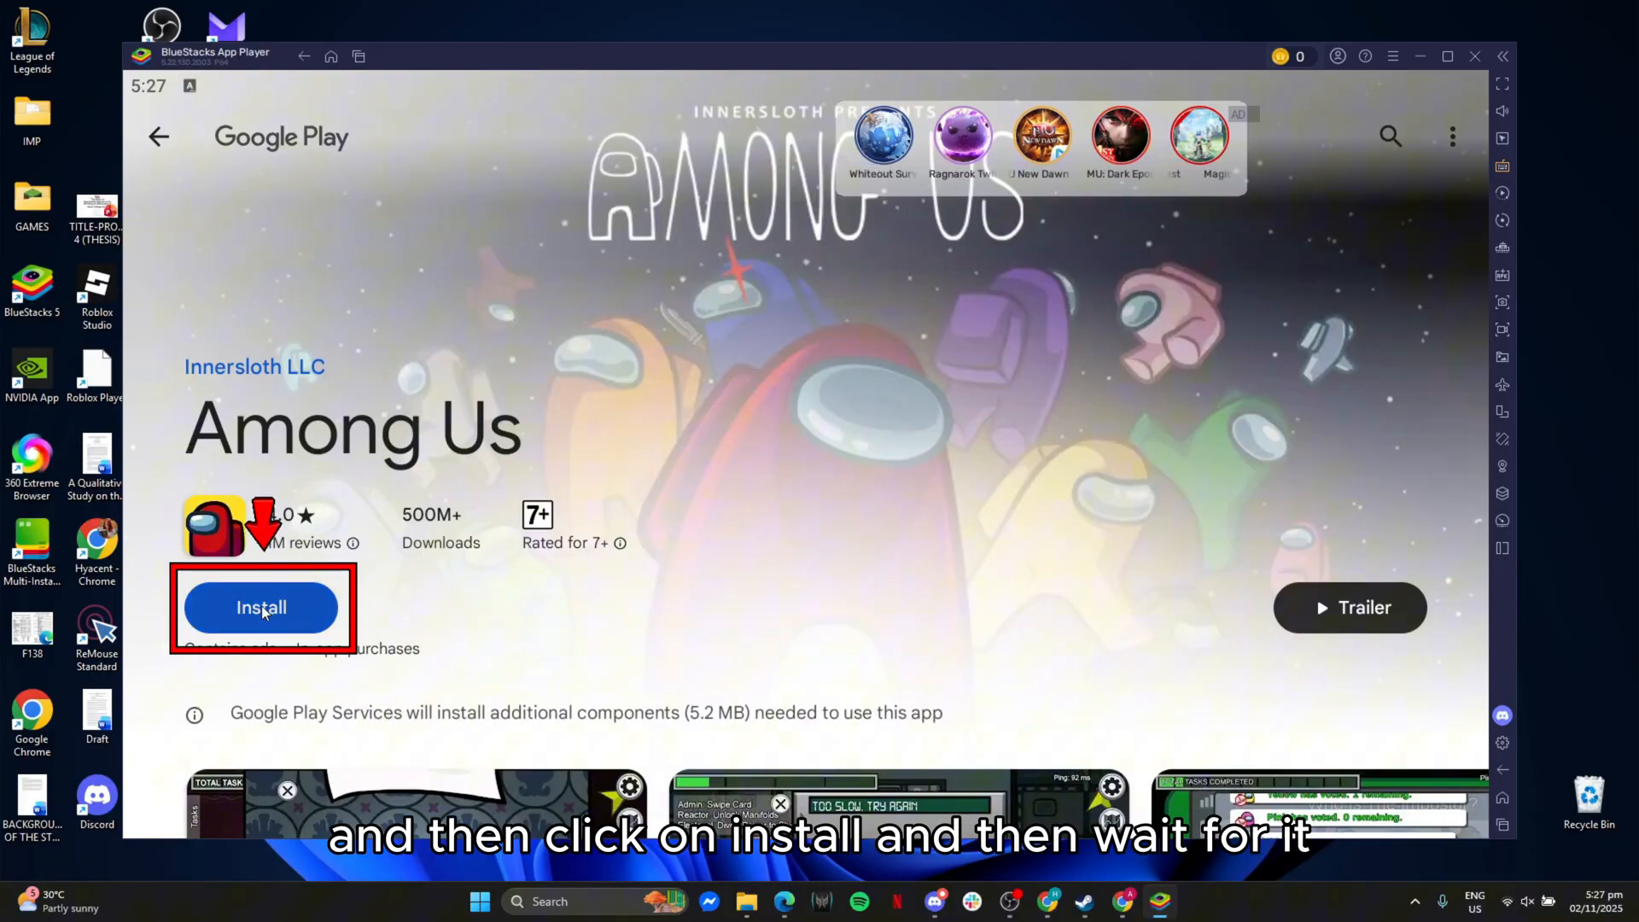
click(261, 607)
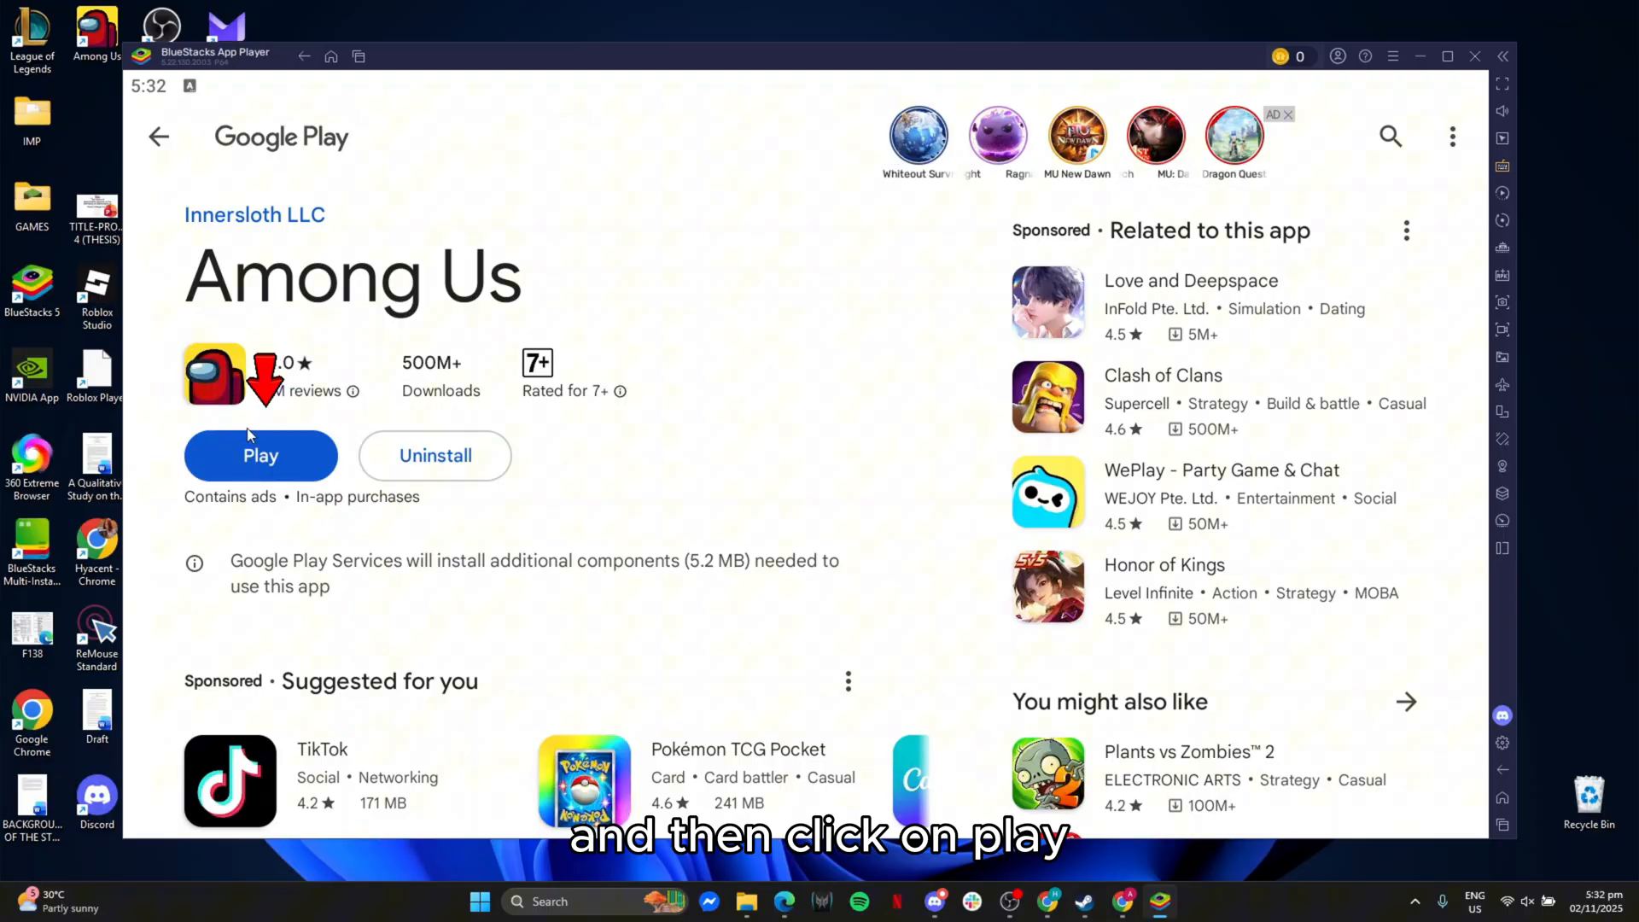
Launch Among Us, dismiss its announcements and choose to play
click(261, 455)
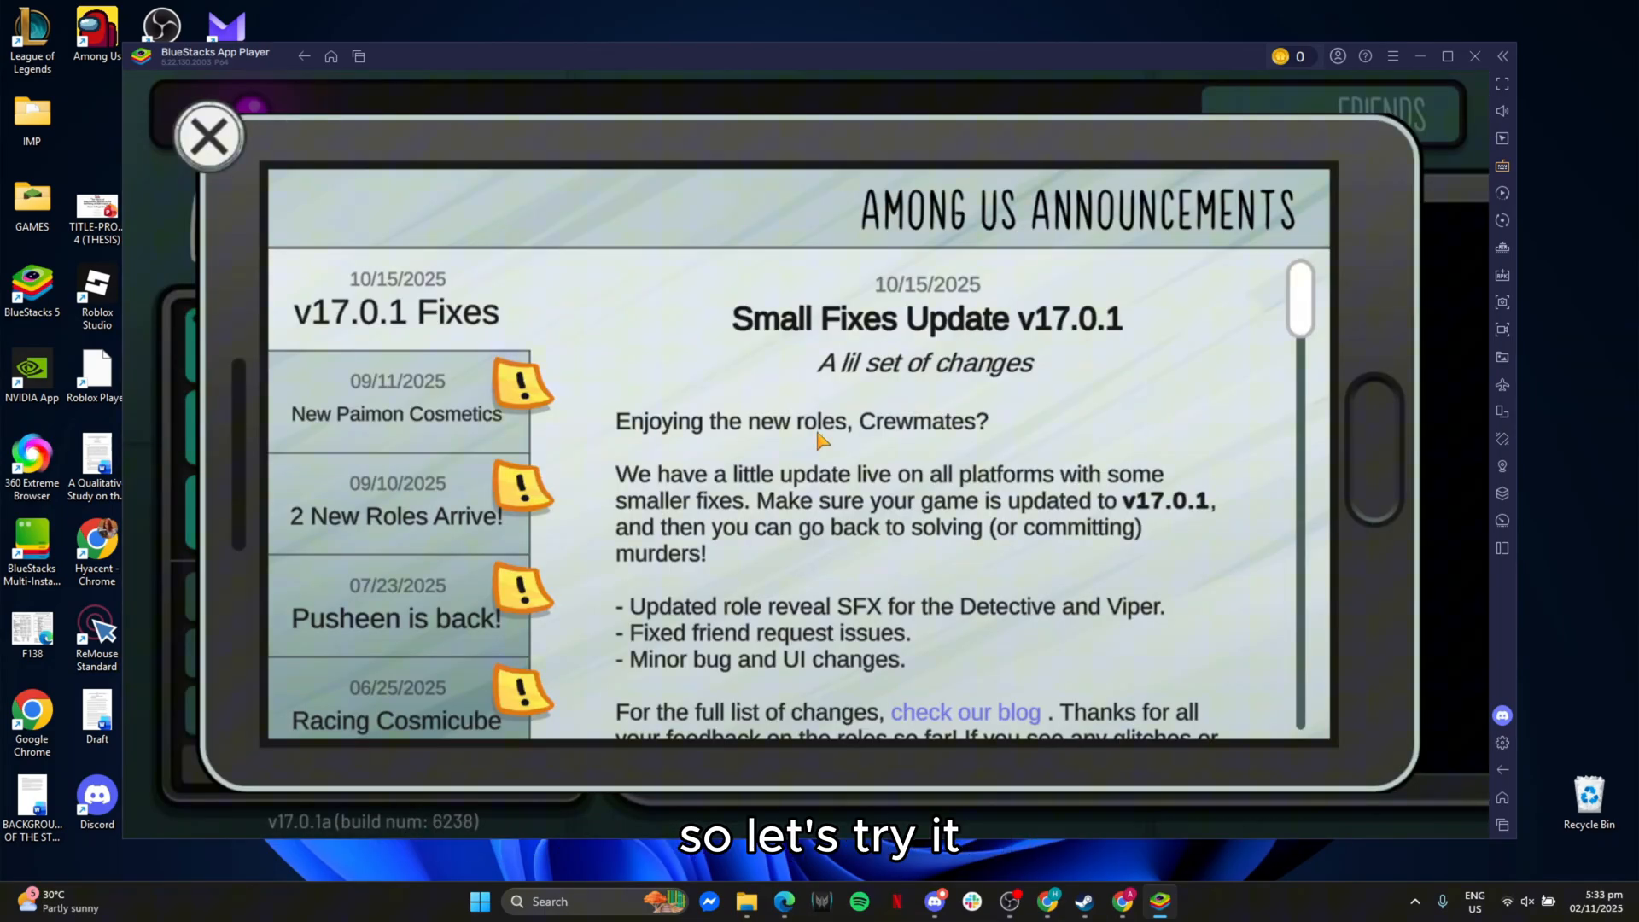
click(209, 137)
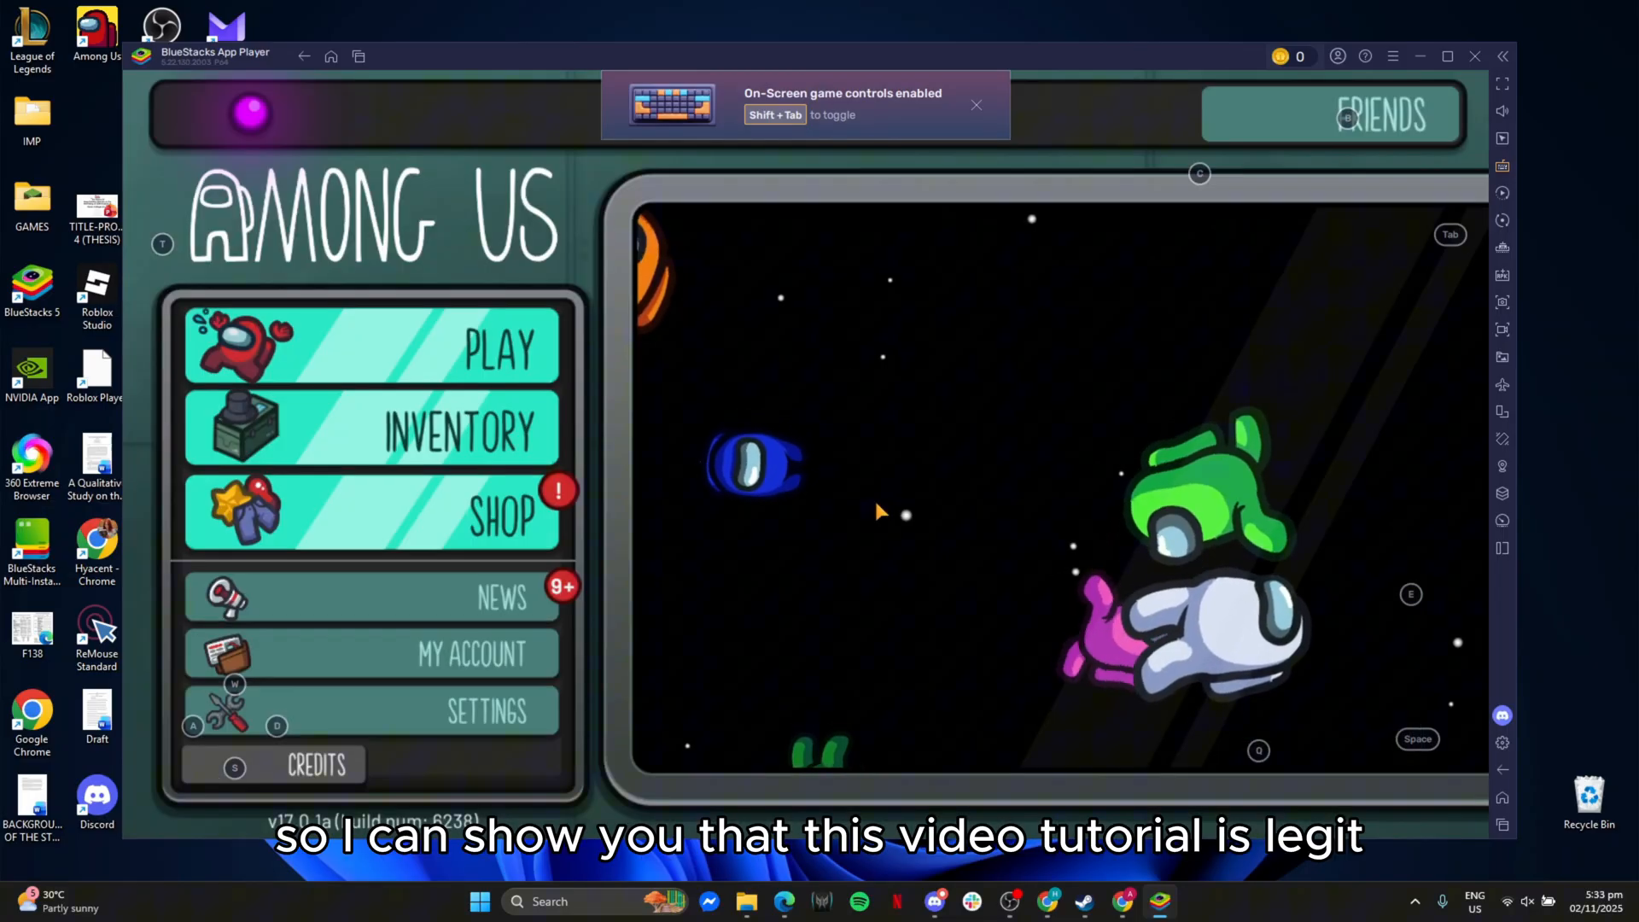
click(502, 348)
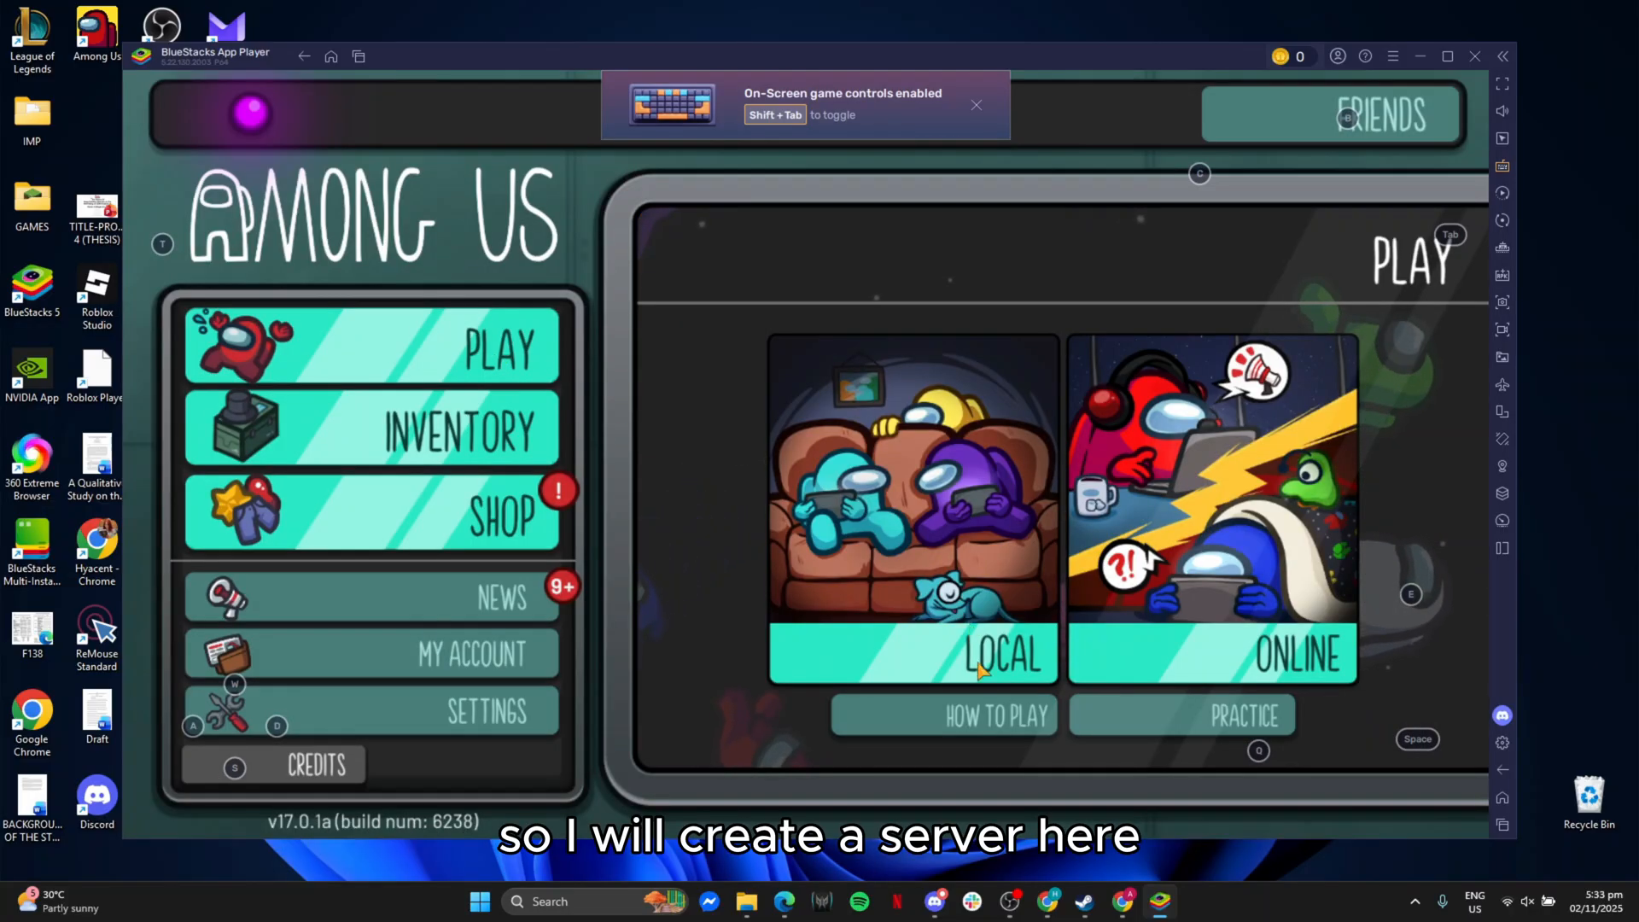
Pick Local play and create a Classic hosted game
click(996, 656)
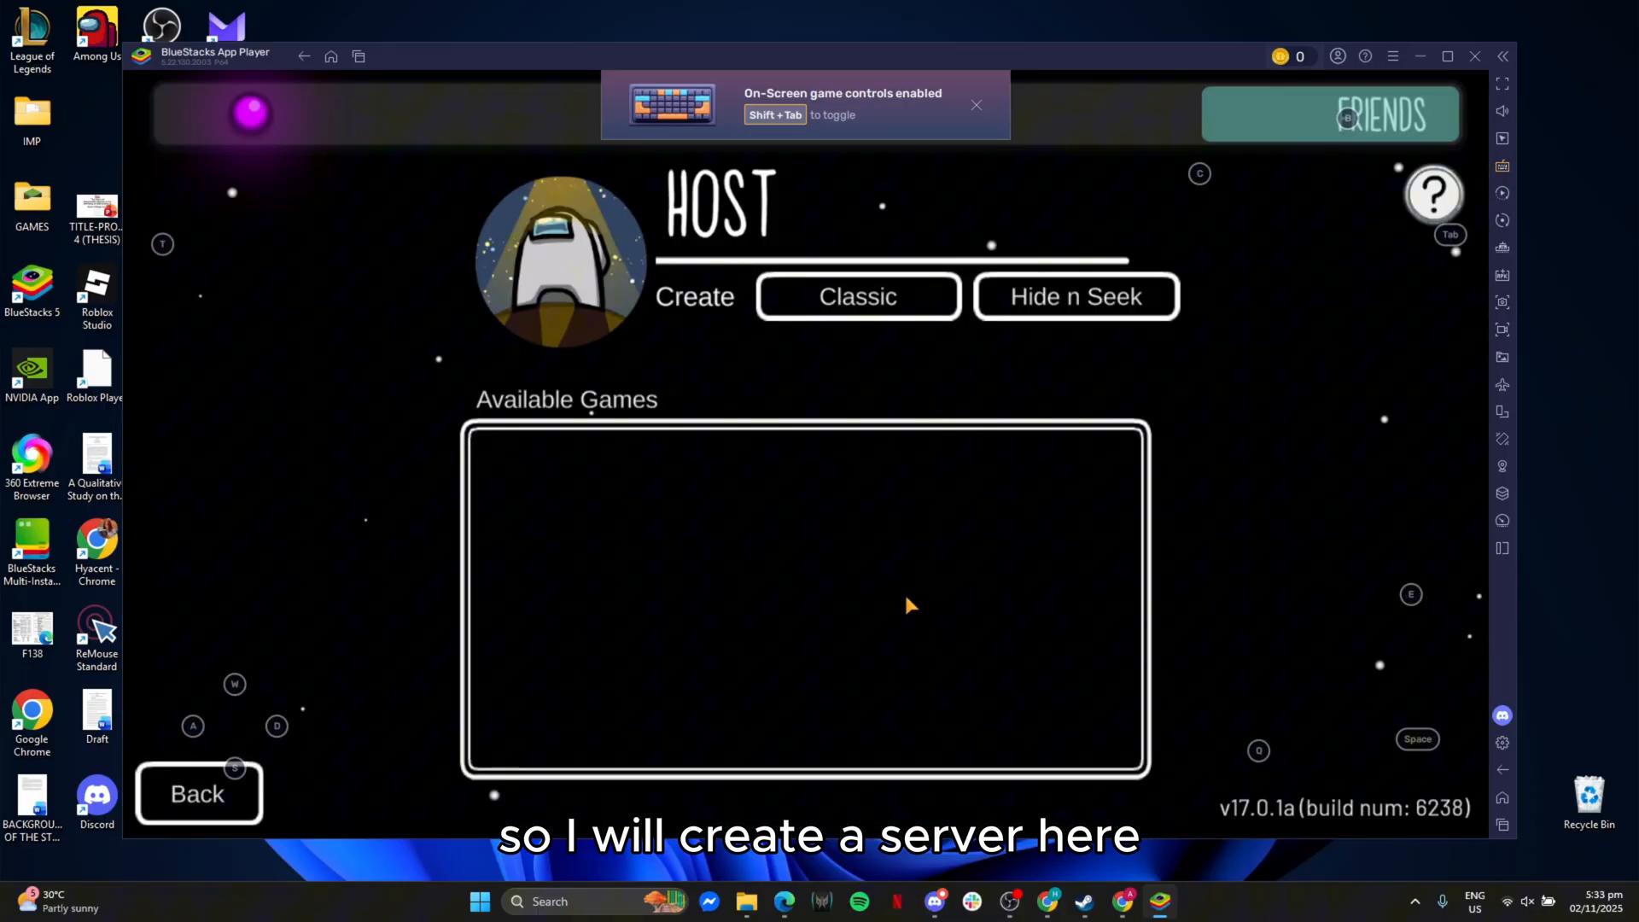
mouse_move(886, 326)
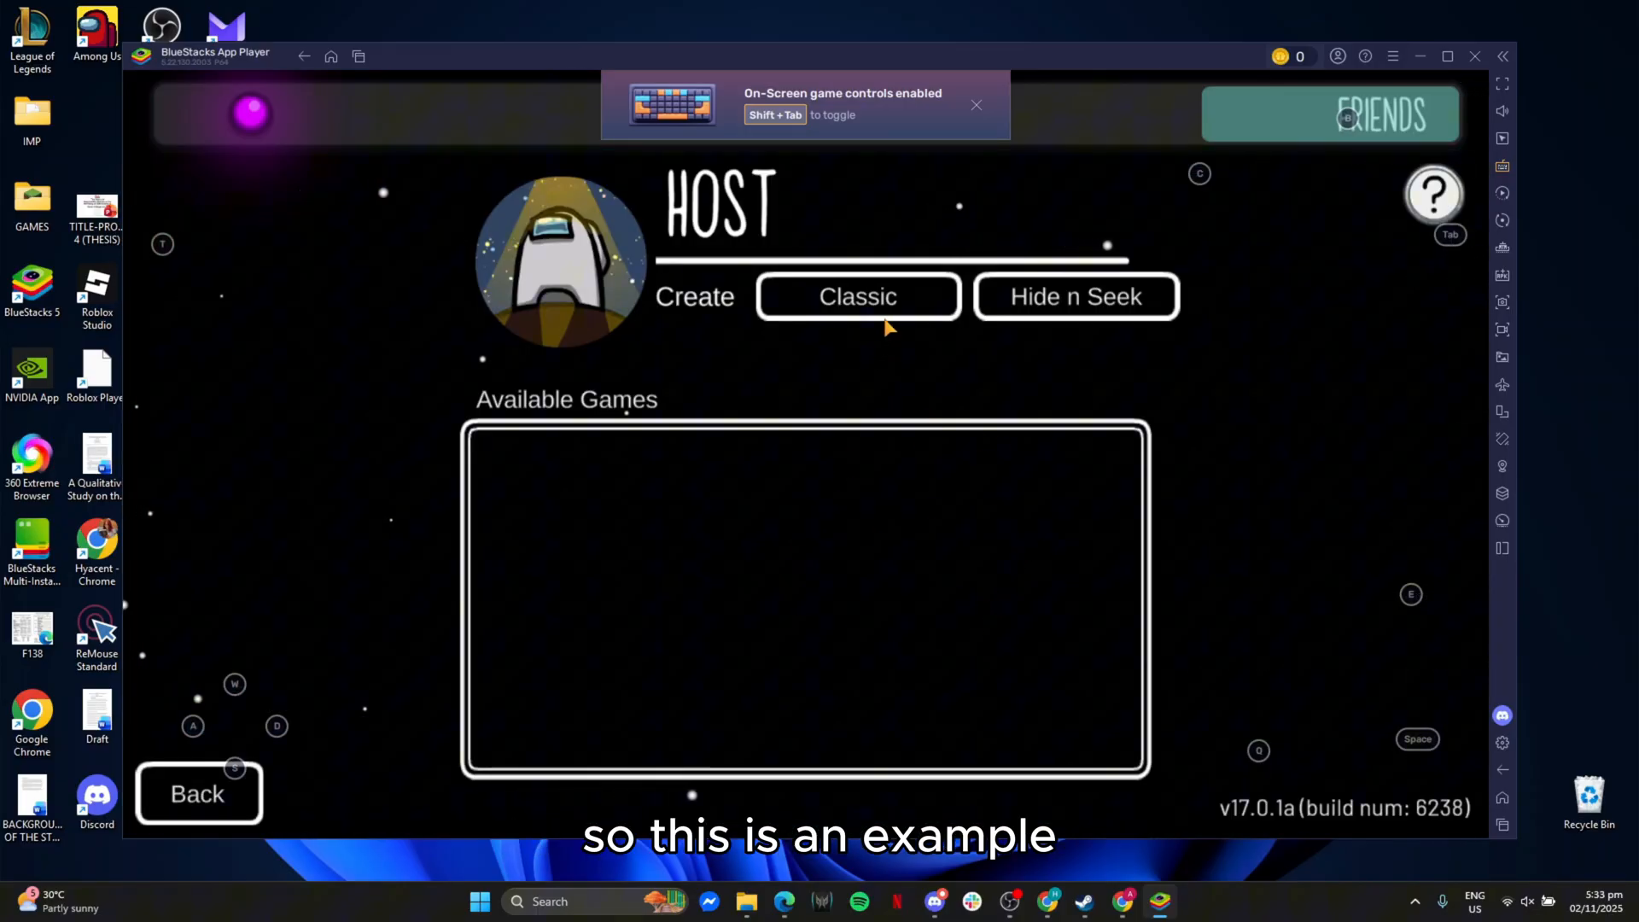
click(857, 296)
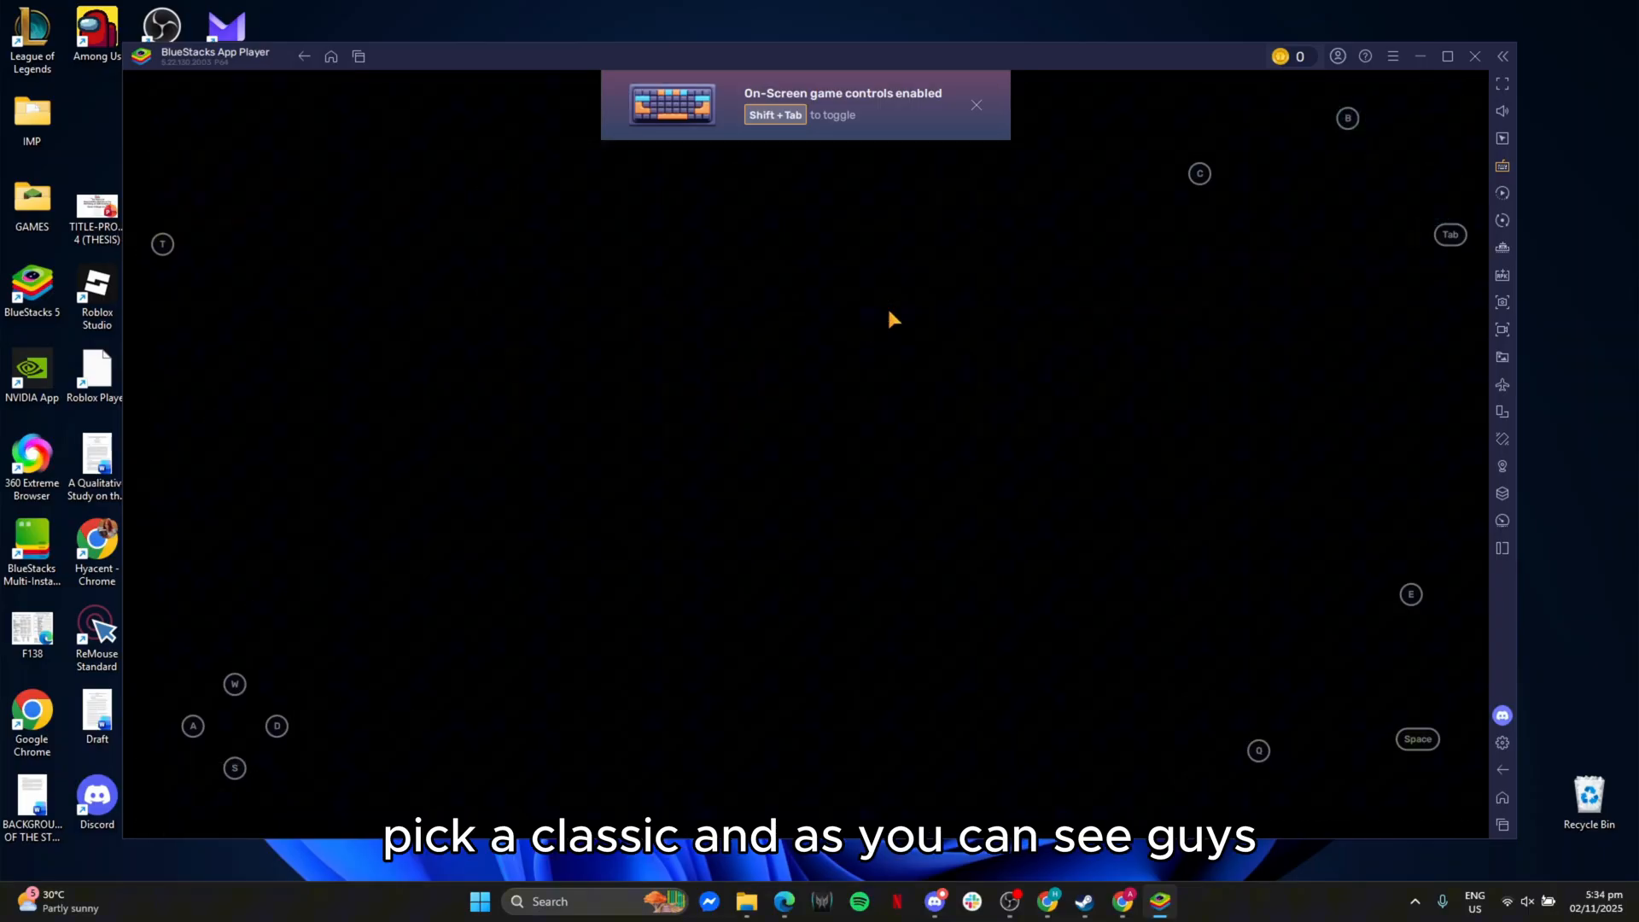